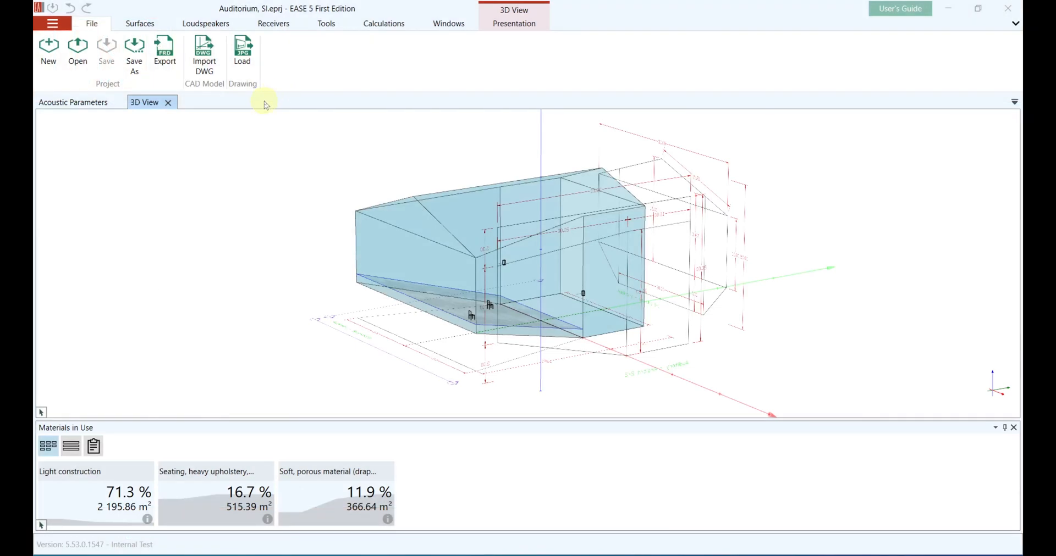
pyautogui.moveTo(241, 123)
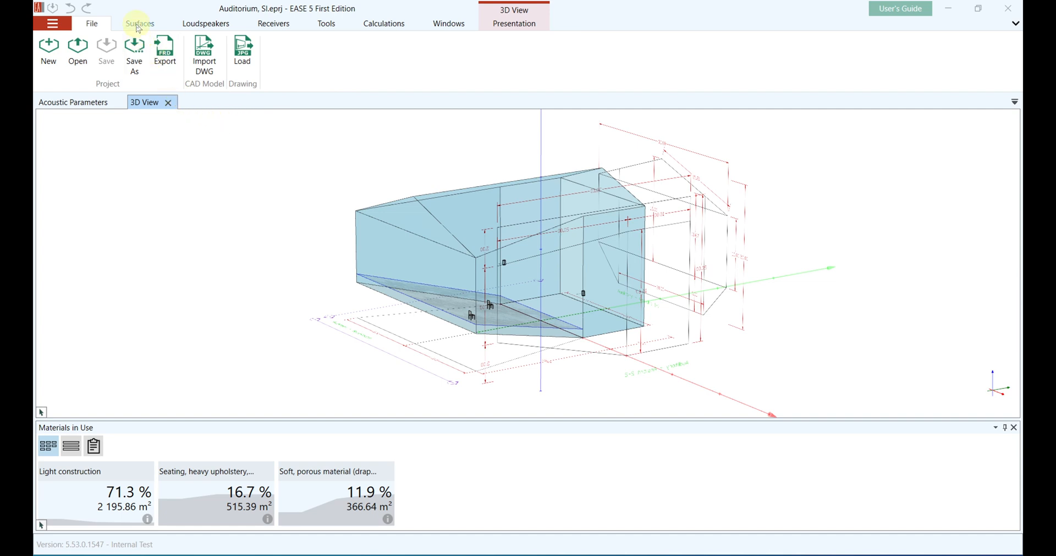
# Step: Bring up the Surfaces tools listing the three materials in use on the auditorium model
pyautogui.click(139, 23)
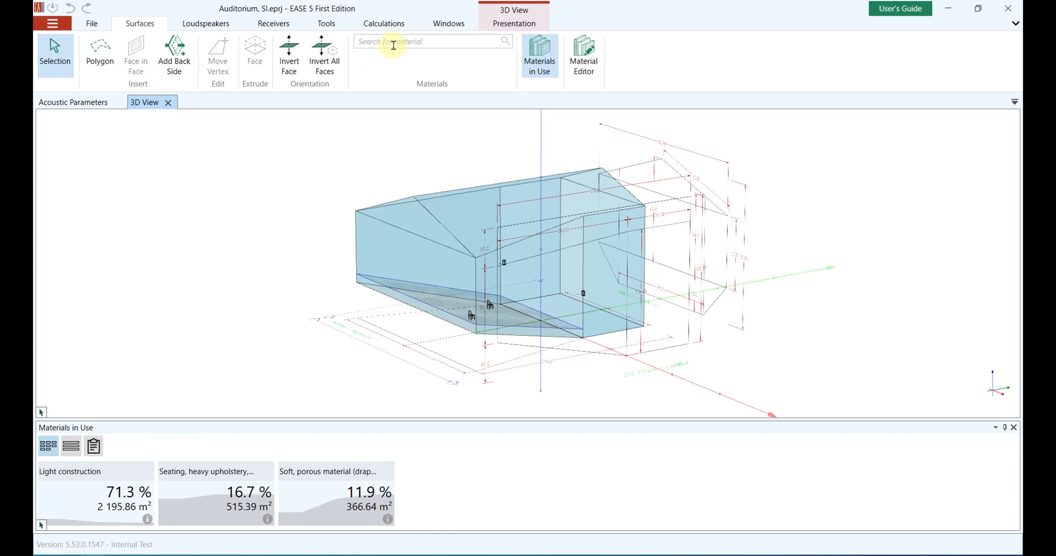
# Step: Browse the material library groups, collapsing and expanding the AFMG Database
pyautogui.click(431, 41)
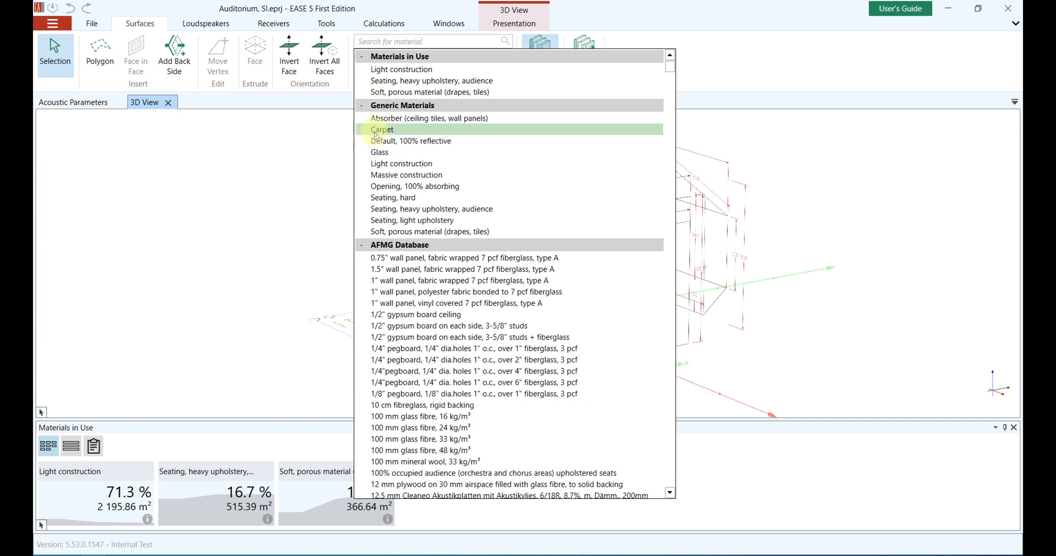
pyautogui.moveTo(382, 244)
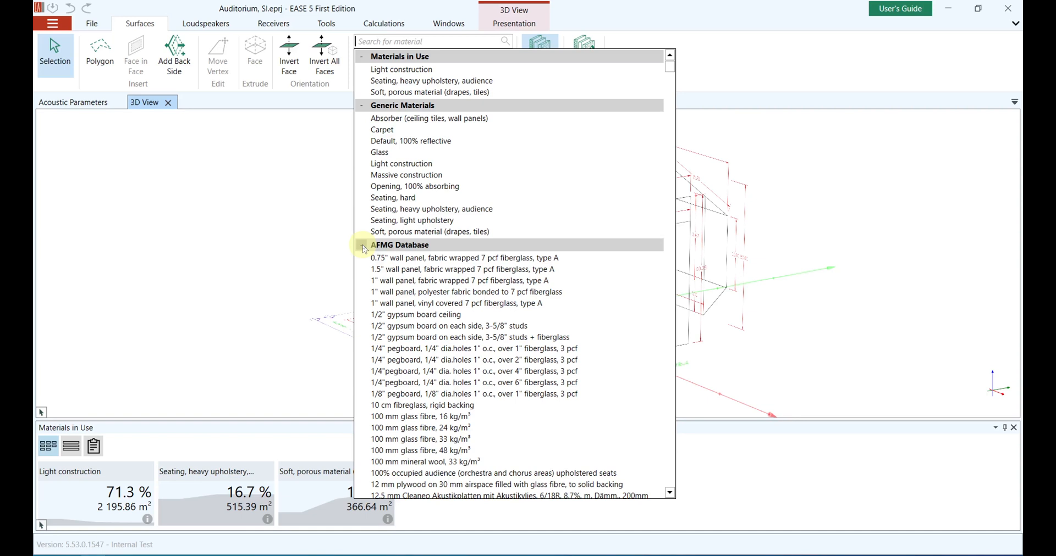
pyautogui.click(362, 244)
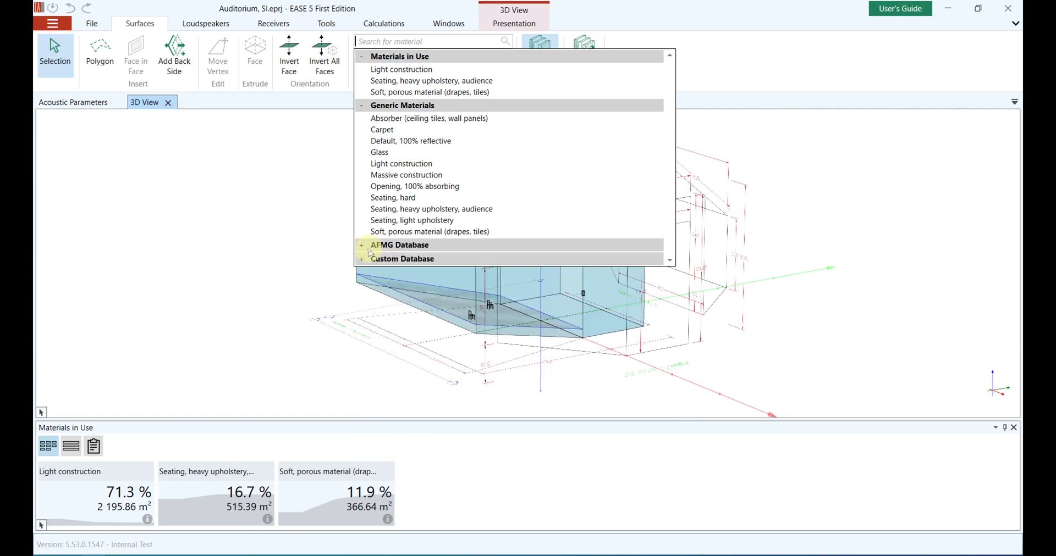
pyautogui.click(362, 245)
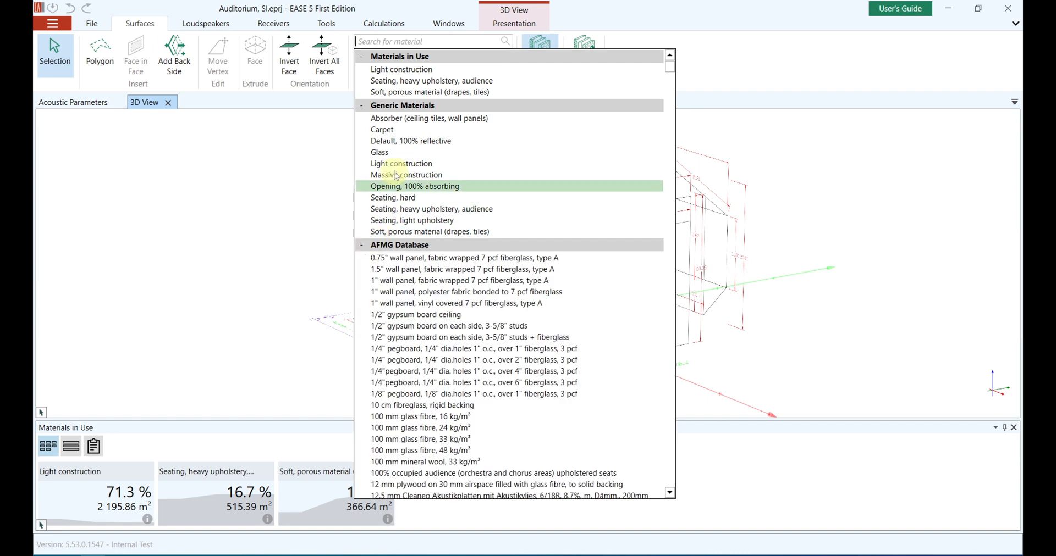
# Step: Preview absorption curves for a generic material, heavy upholstery seating and Light construction
pyautogui.click(431, 80)
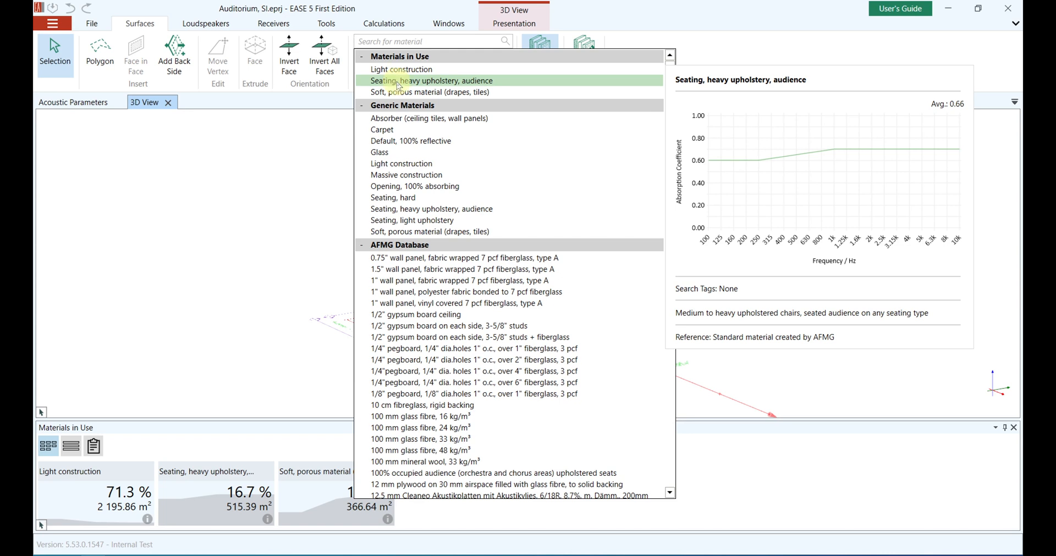
pyautogui.click(400, 163)
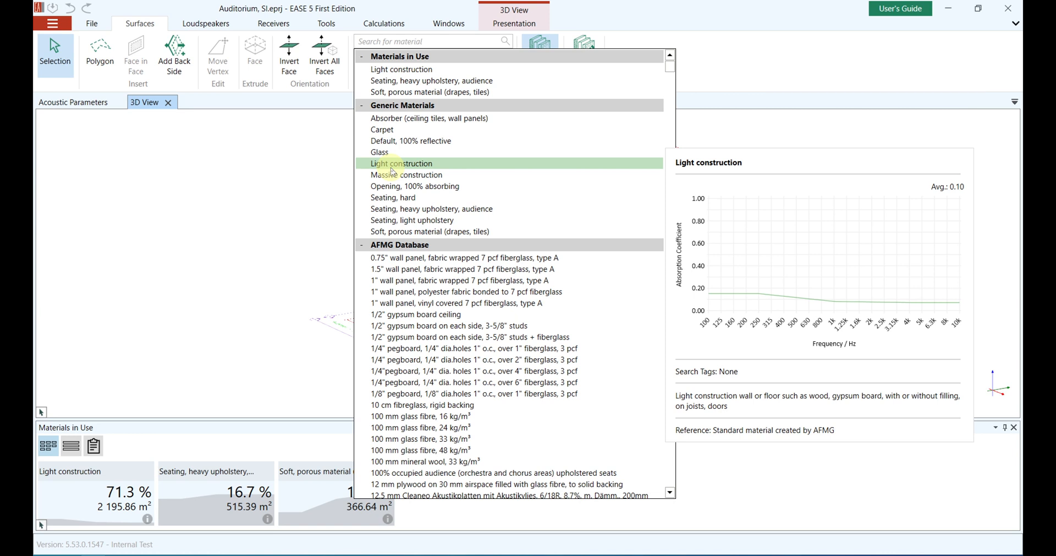
pyautogui.click(472, 291)
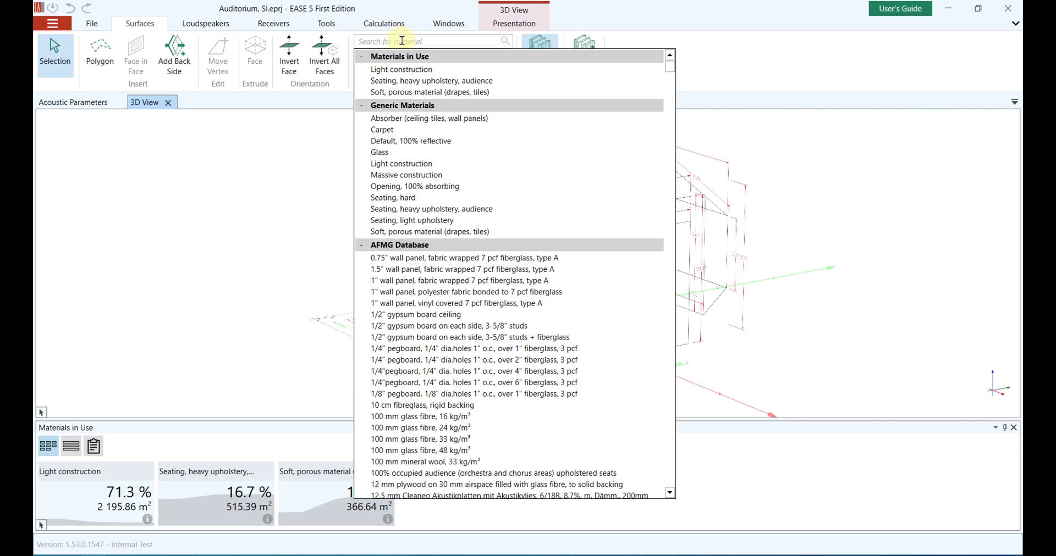
# Step: Filter the library to wall materials and compare wall panel, mineral wool and painted brick curves
pyautogui.write('wall')
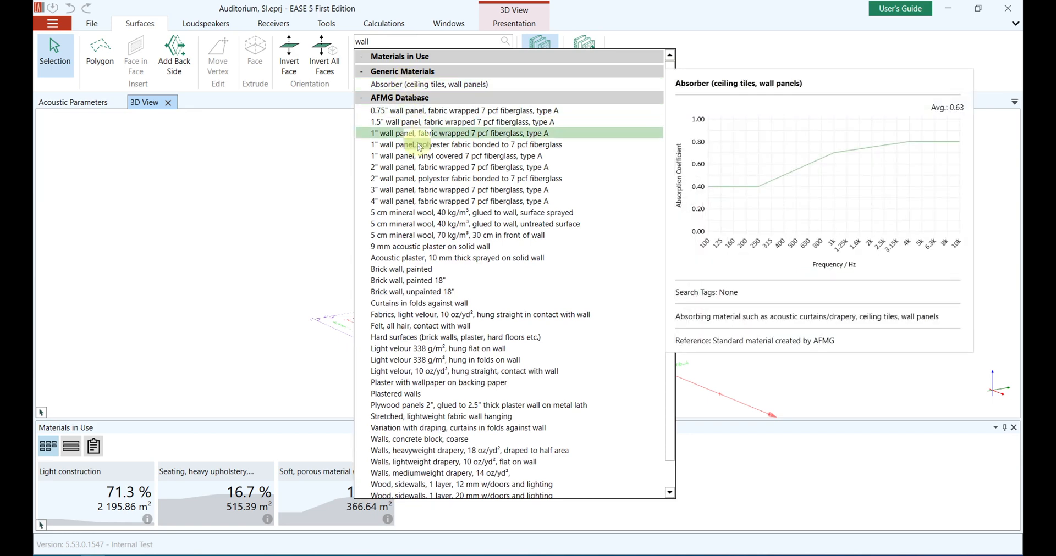
pyautogui.click(463, 167)
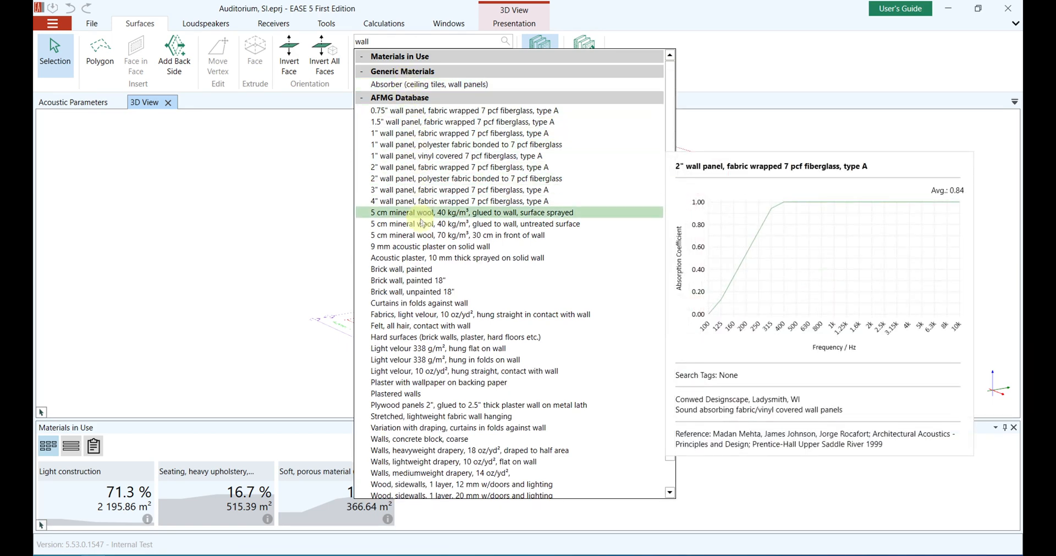
pyautogui.click(411, 268)
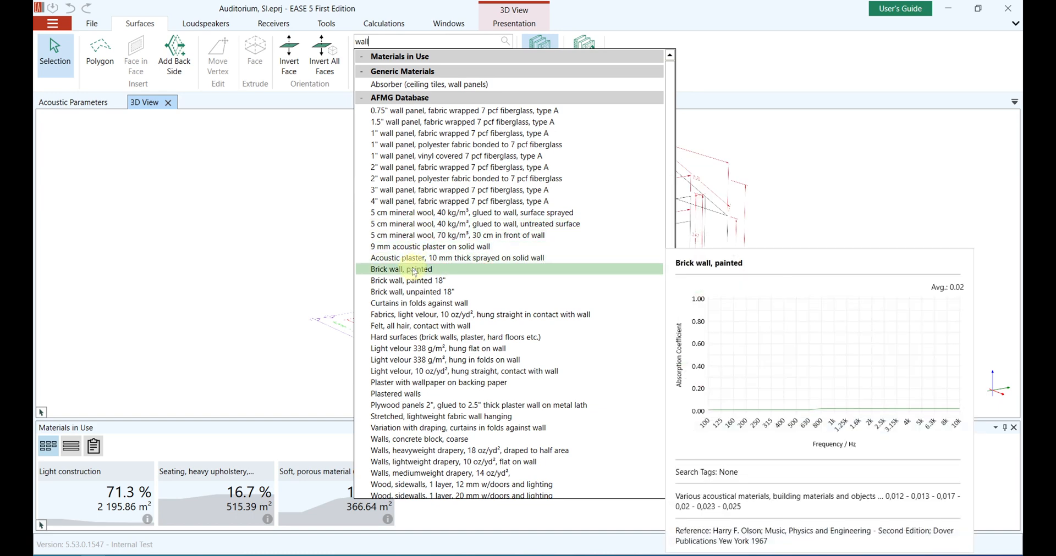
pyautogui.click(417, 303)
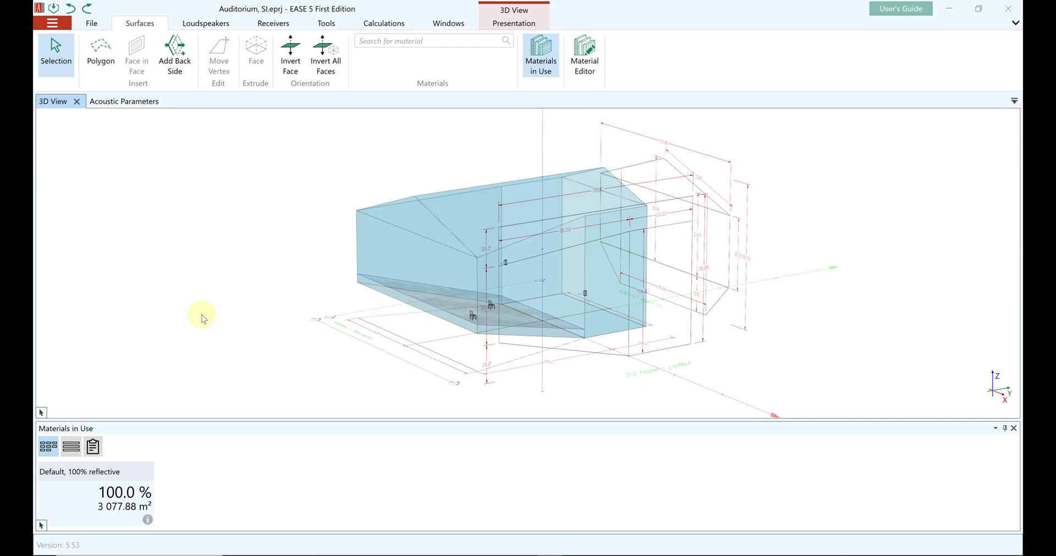
pyautogui.moveTo(149, 473)
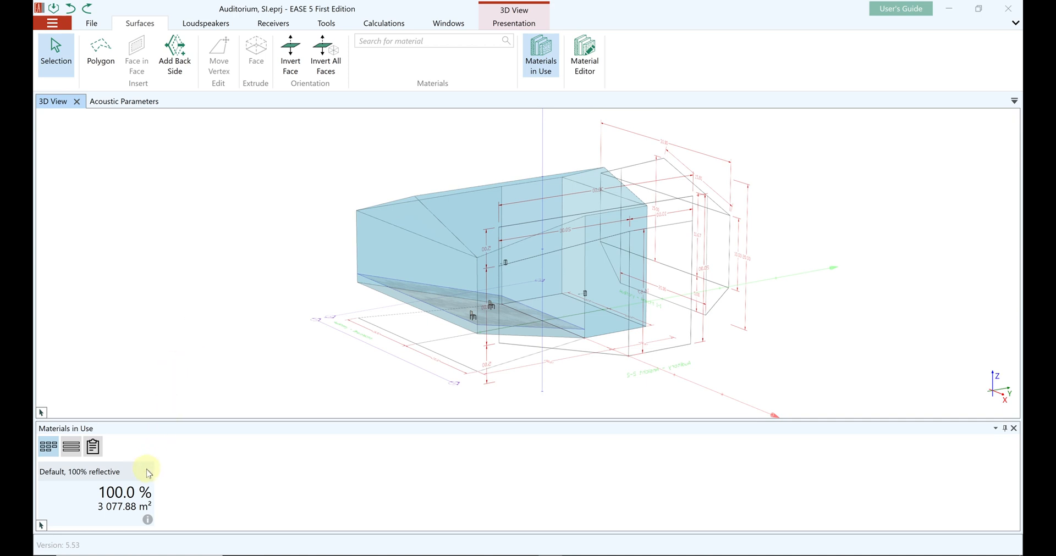
# Step: Select the Default, 100% reflective surfaces and hide the traced CAD drawings from the 3D view
pyautogui.click(80, 472)
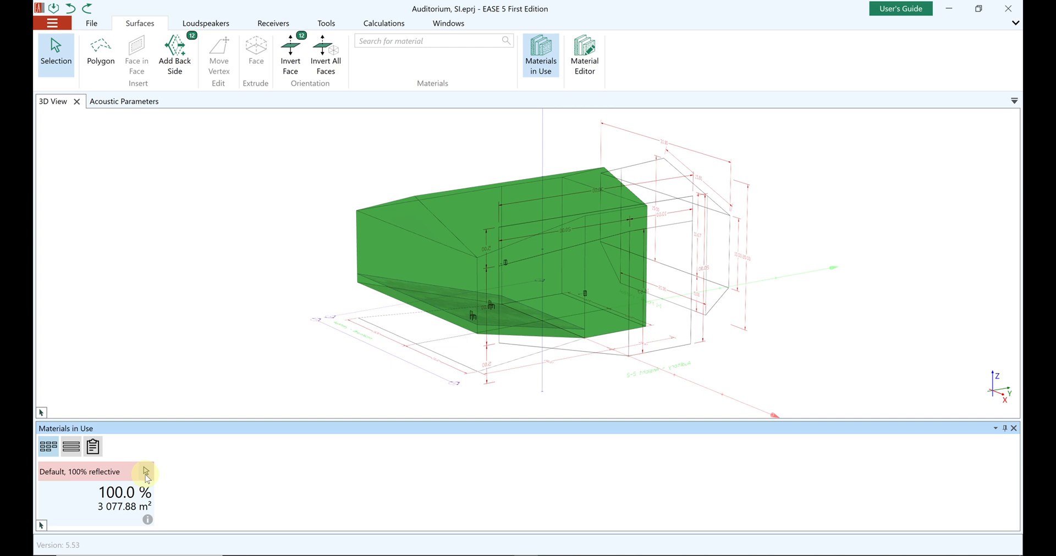
pyautogui.moveTo(197, 279)
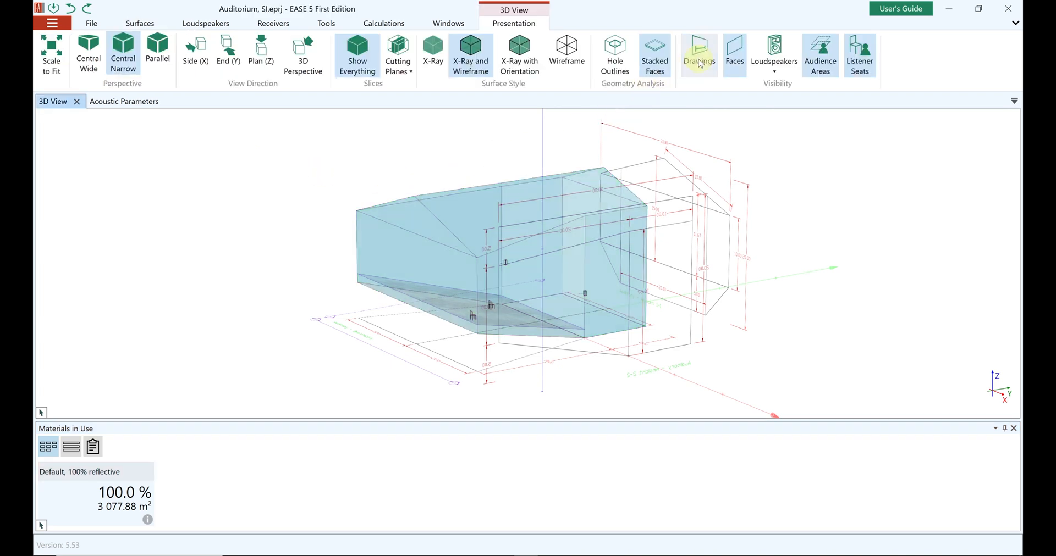
pyautogui.click(698, 55)
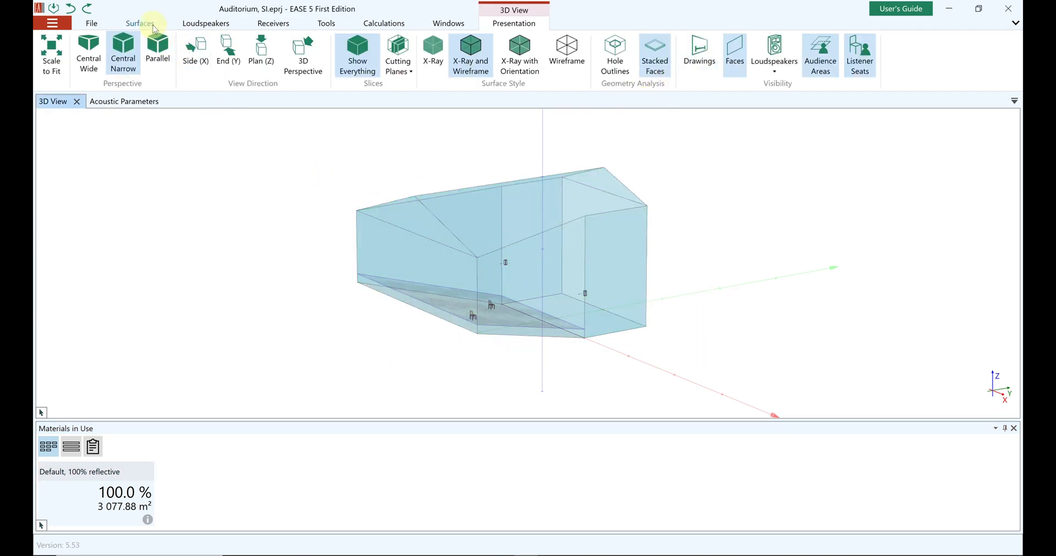
pyautogui.click(139, 23)
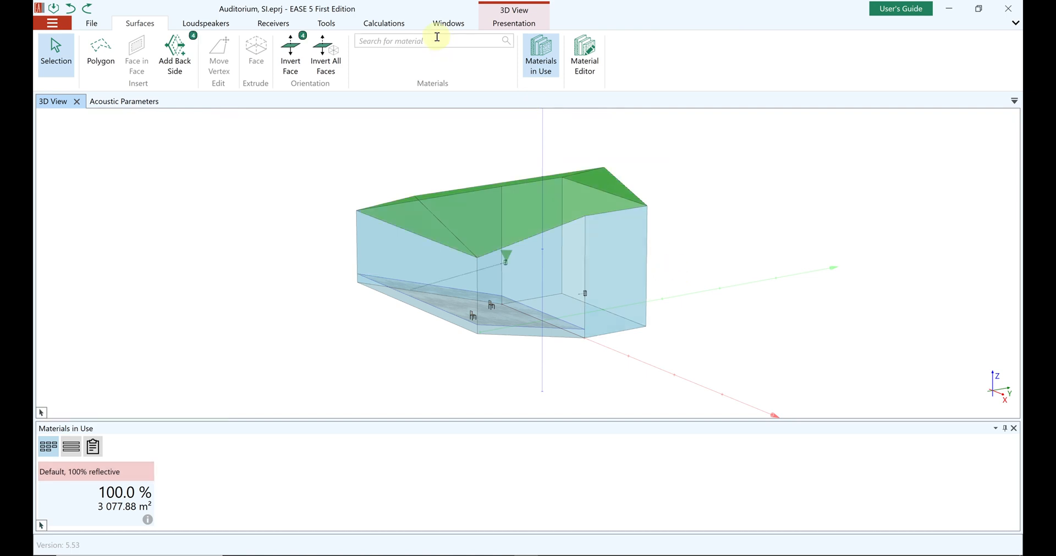
# Step: Assign Wood roof deck to the four roof surfaces by searching 'roof'
pyautogui.click(431, 40)
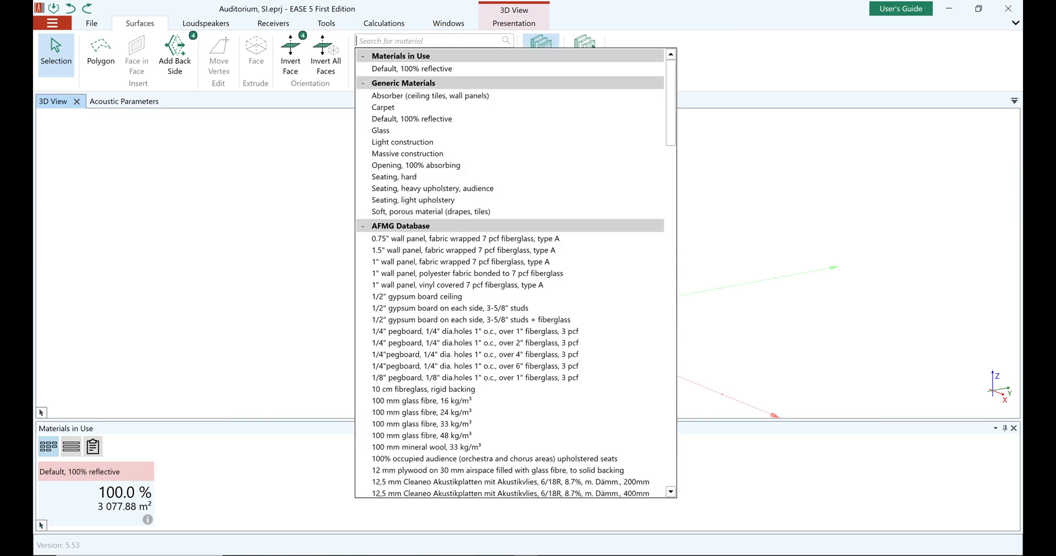
pyautogui.write('roof')
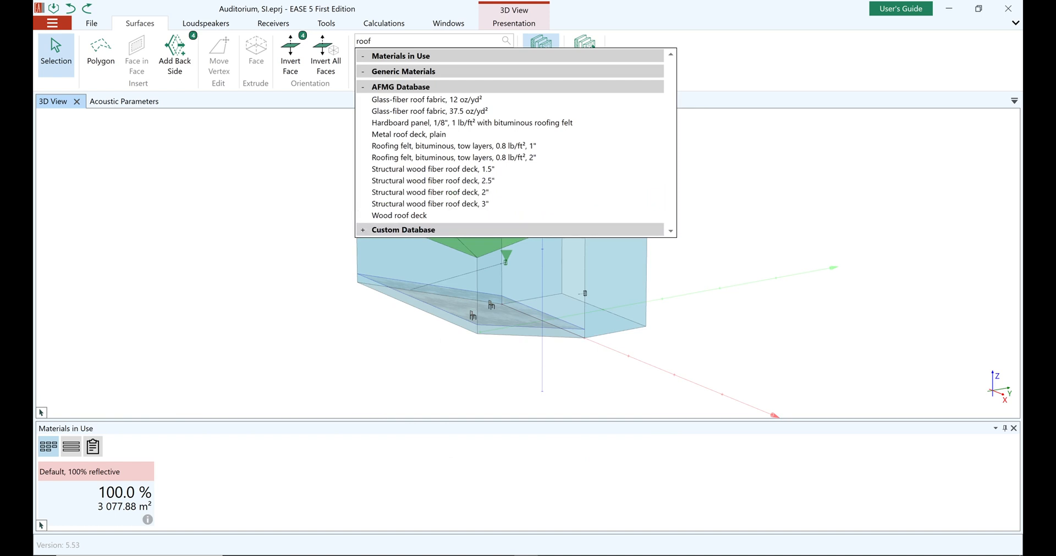
pyautogui.moveTo(416, 215)
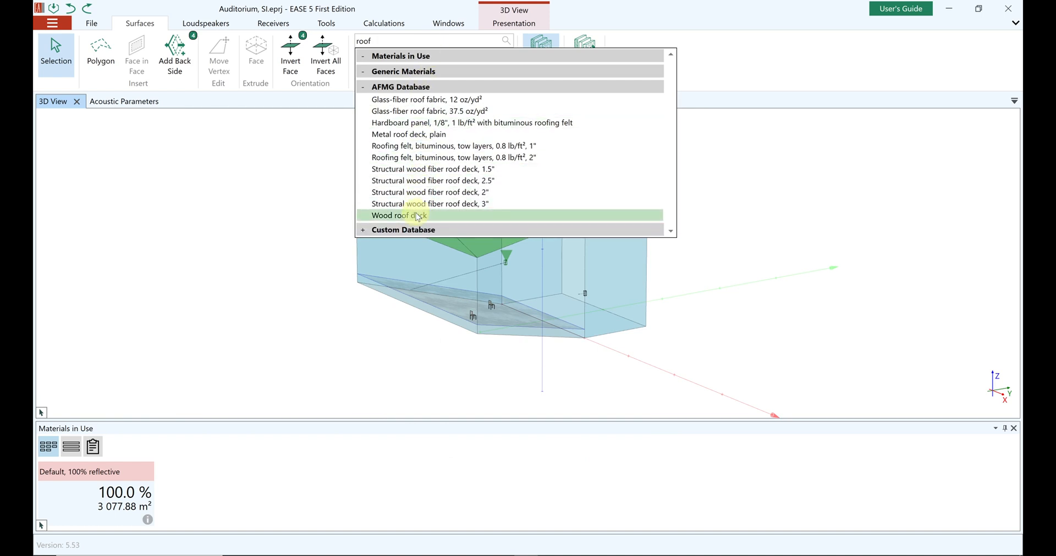
pyautogui.click(398, 216)
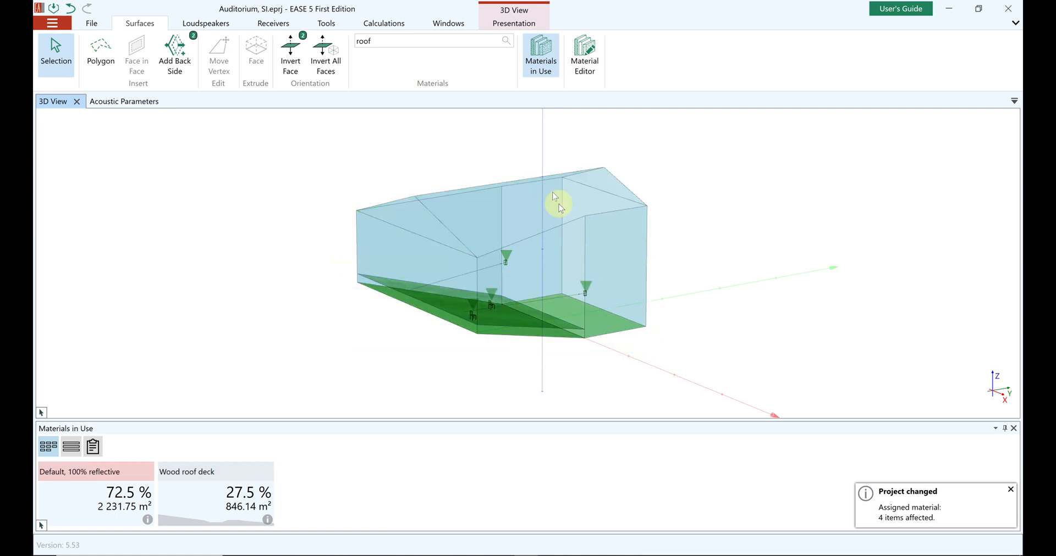
pyautogui.click(431, 41)
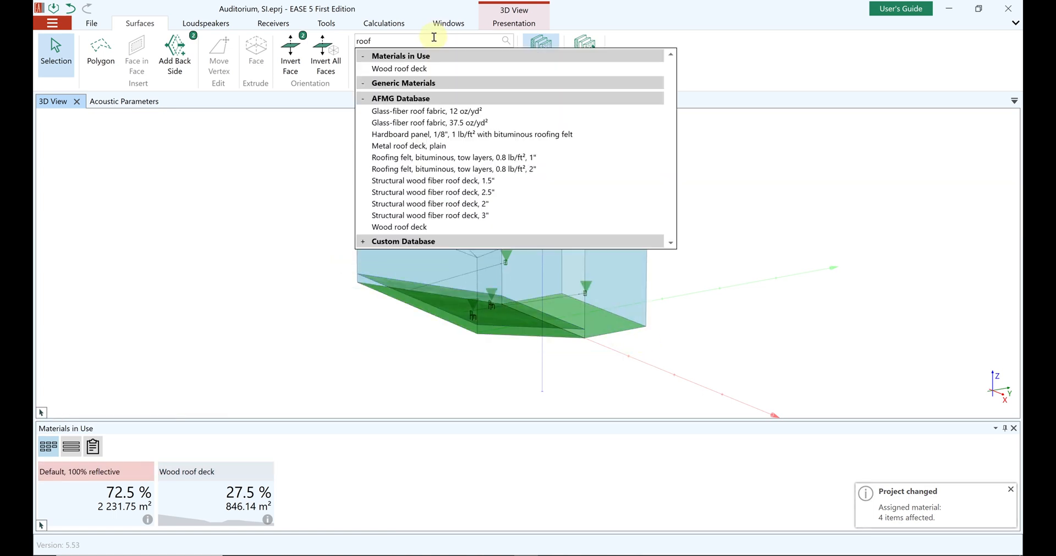
# Step: Assign Floor, wooden from the AFMG Database to the two floor surfaces by searching 'floor'
pyautogui.write('r')
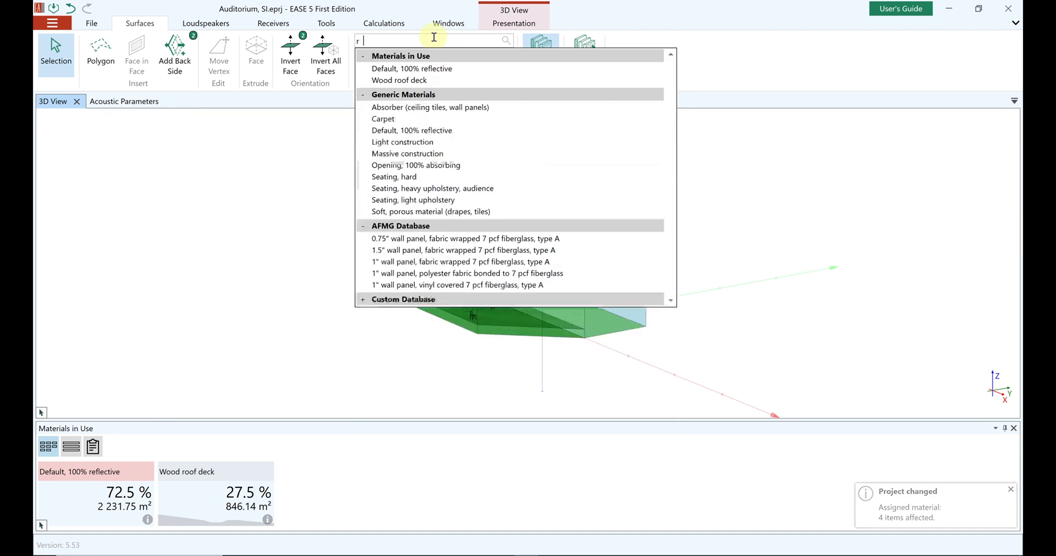
pyautogui.write('f')
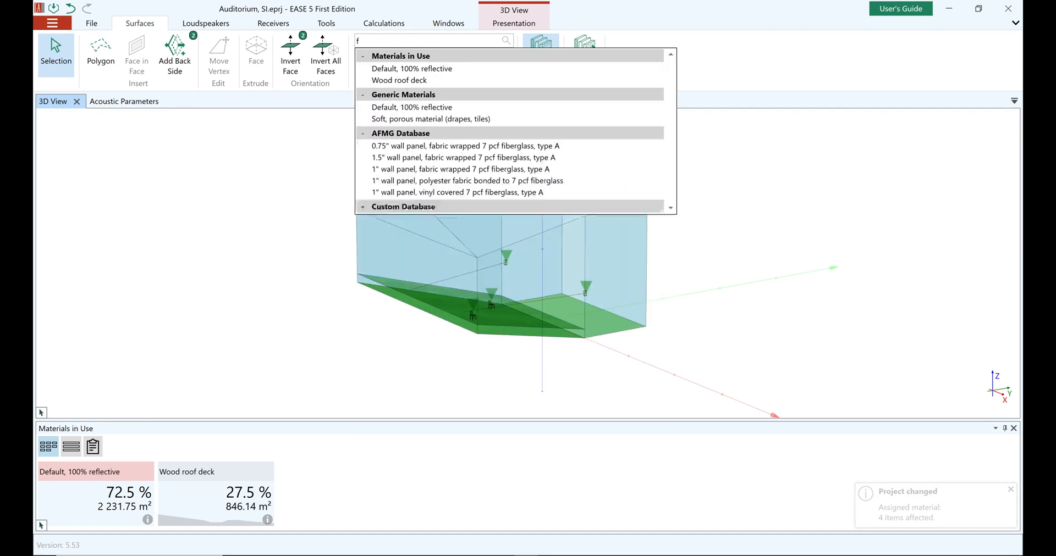
pyautogui.write('o')
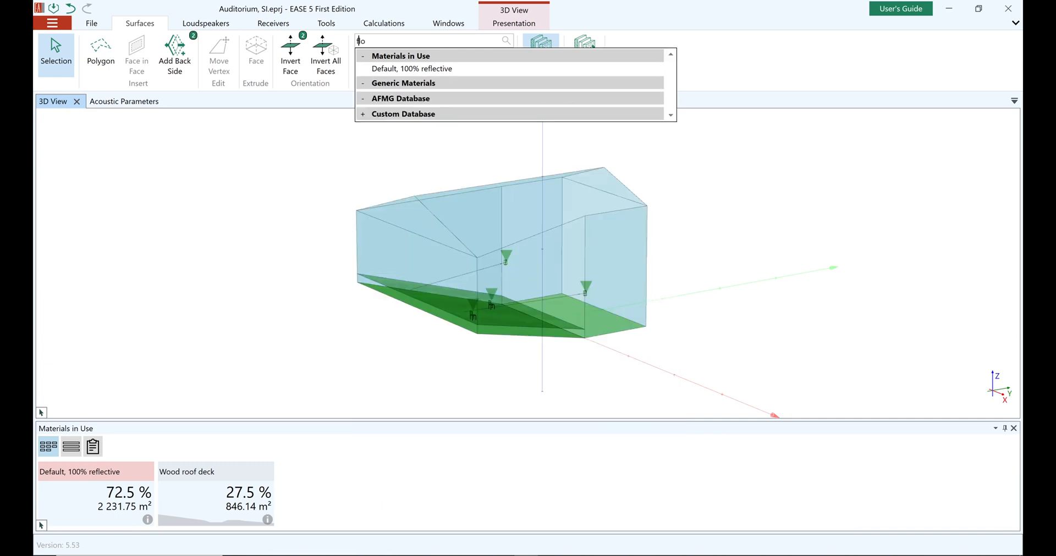
pyautogui.write('floor')
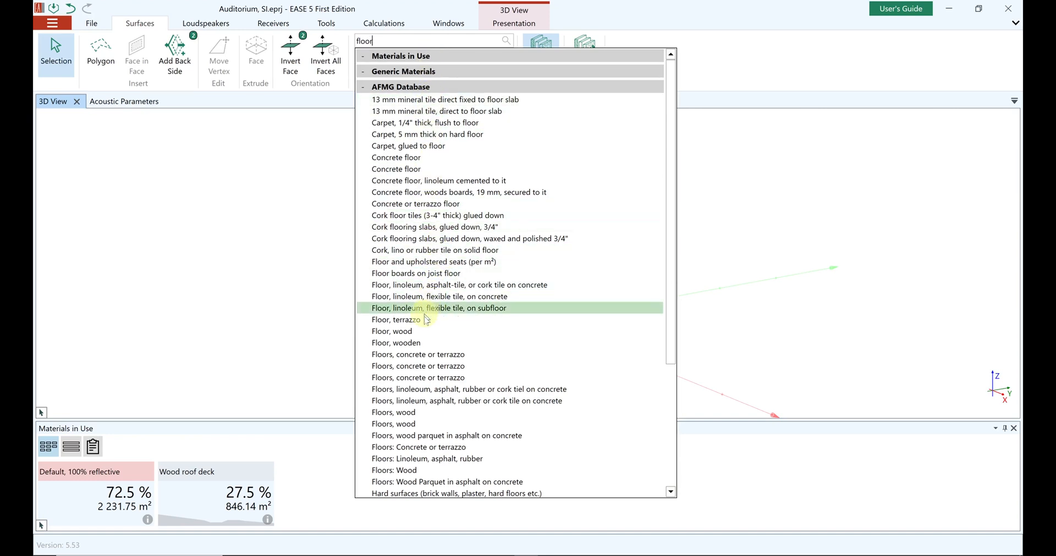
pyautogui.click(396, 343)
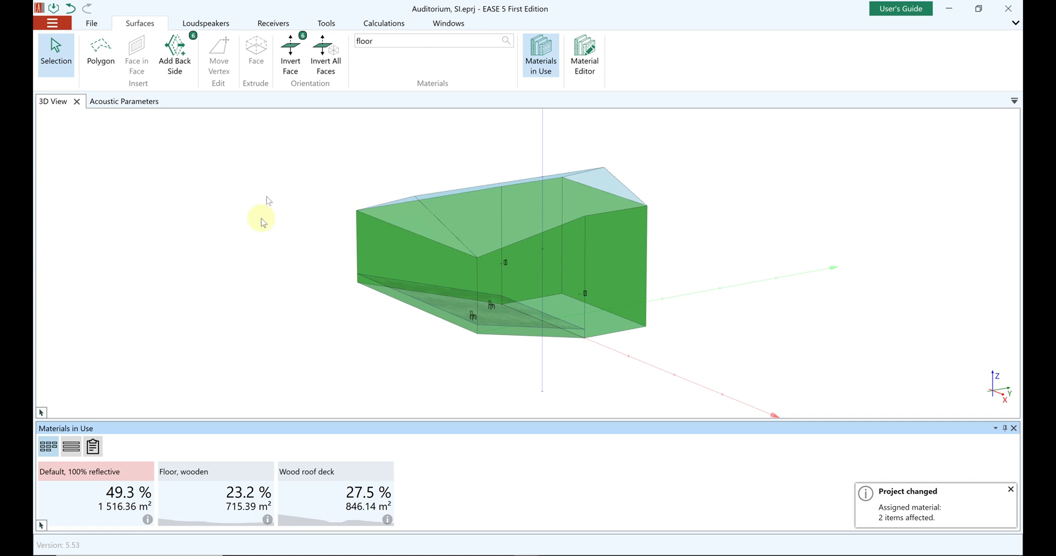
# Step: Search the library for concrete materials and look through the matches
pyautogui.click(431, 40)
pyautogui.write('concrete')
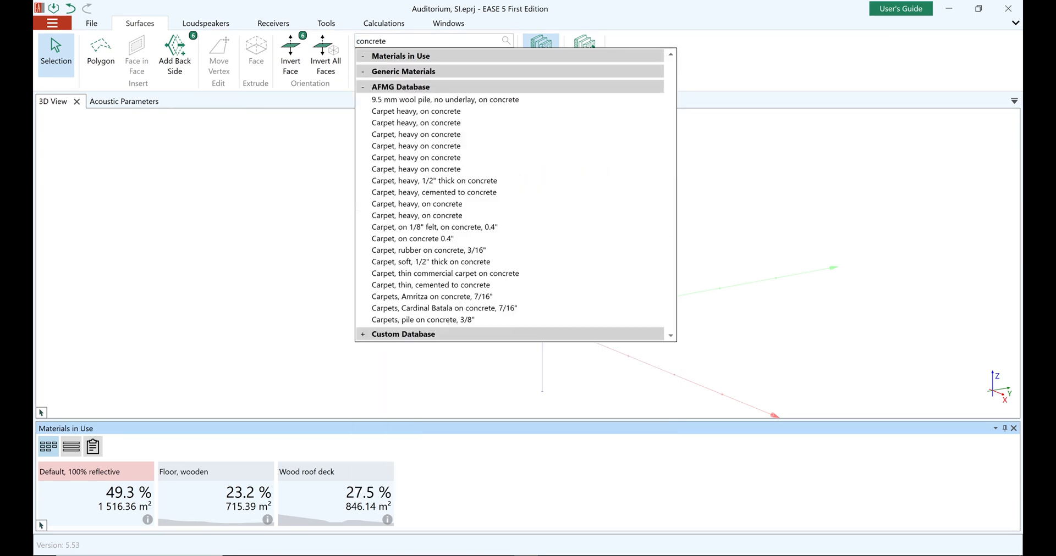
pyautogui.scroll(-3)
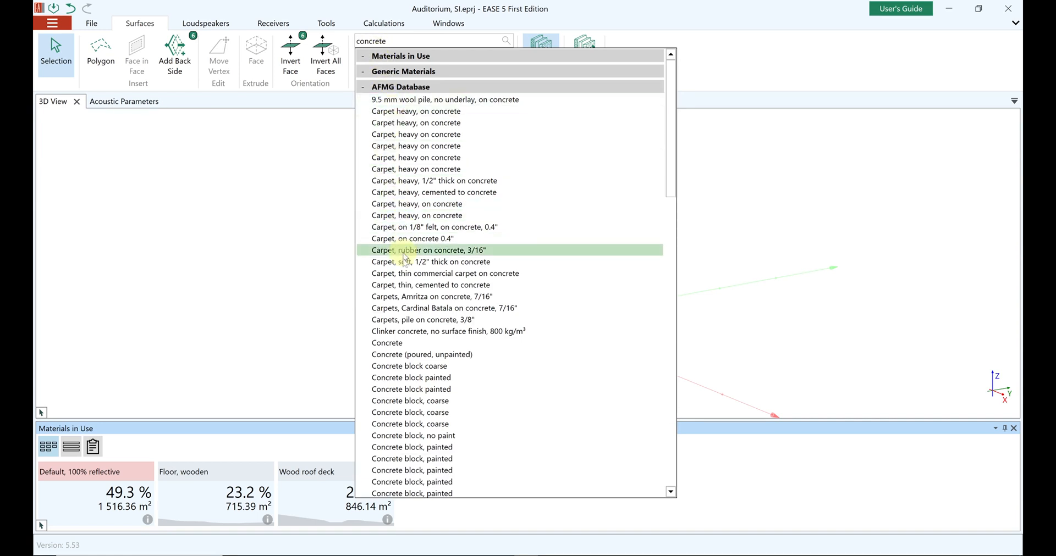
pyautogui.moveTo(406, 344)
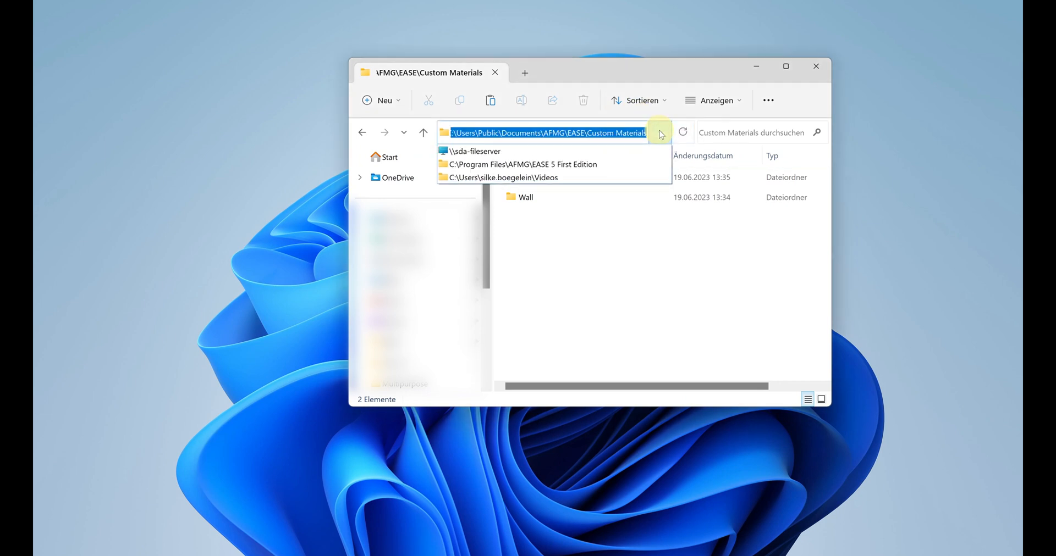
# Step: Check the Floor and Wall custom material folders holding woodflr.mat and concretes.mat
pyautogui.click(640, 151)
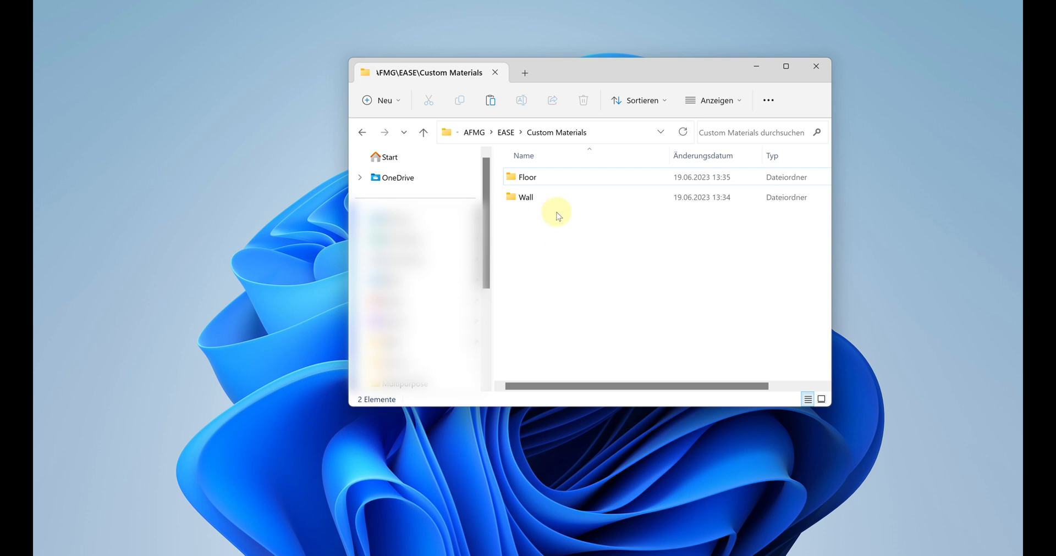
pyautogui.doubleClick(527, 176)
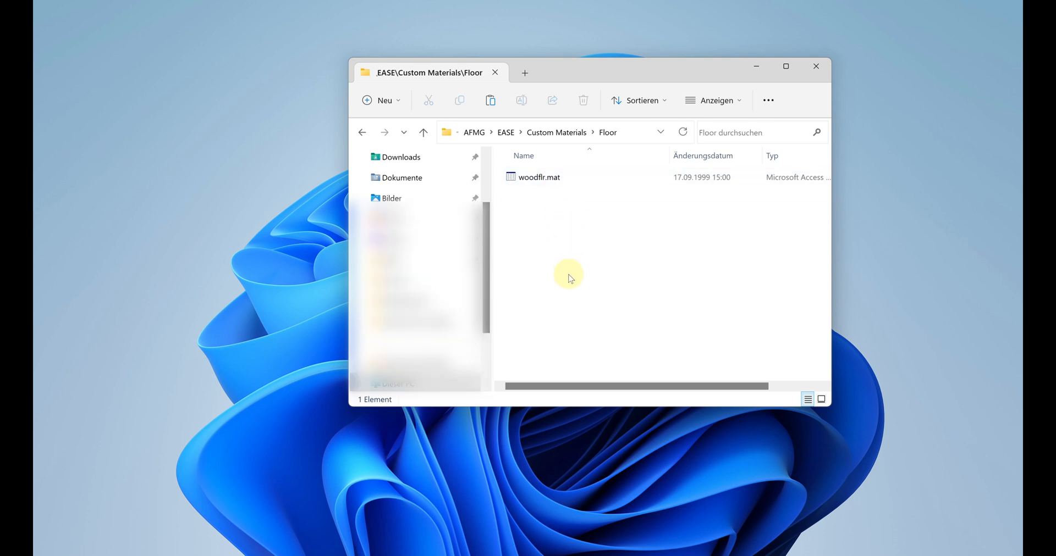
pyautogui.click(423, 132)
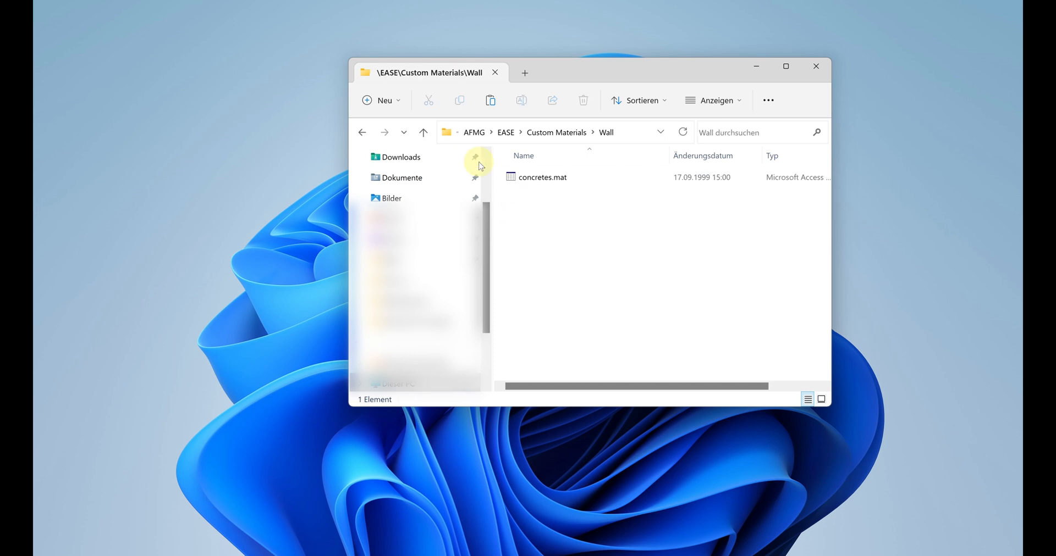
pyautogui.click(424, 132)
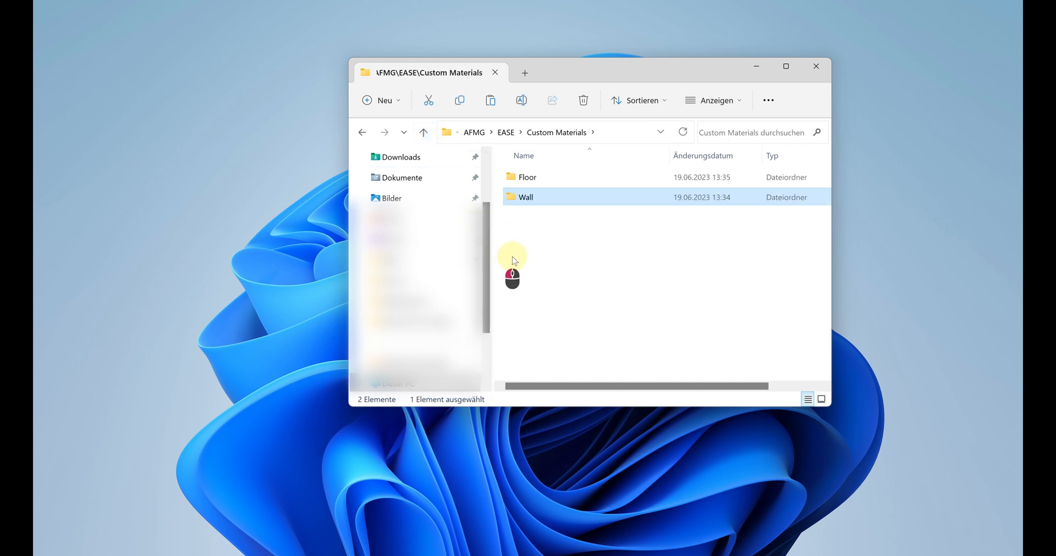
pyautogui.rightClick(511, 262)
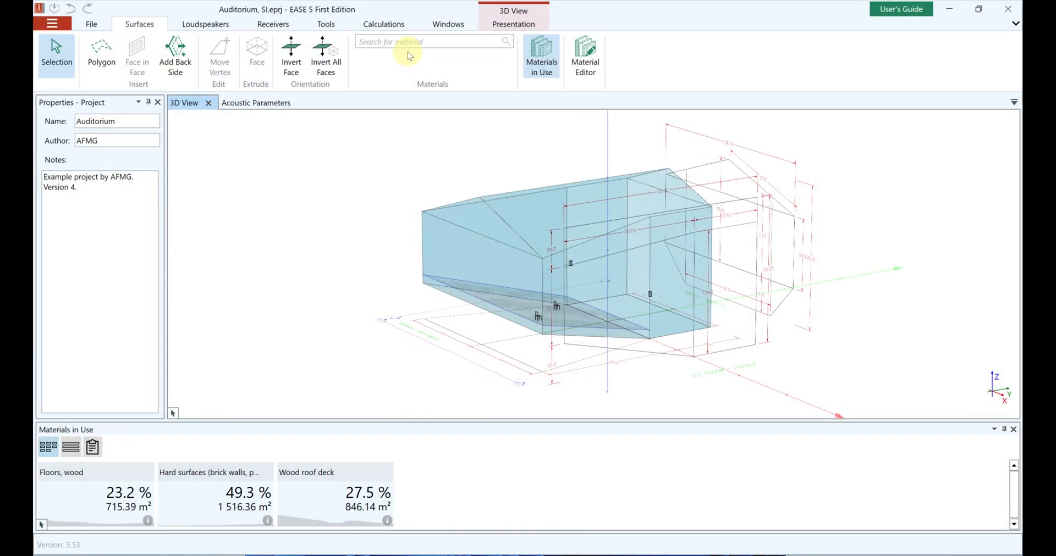
pyautogui.click(431, 41)
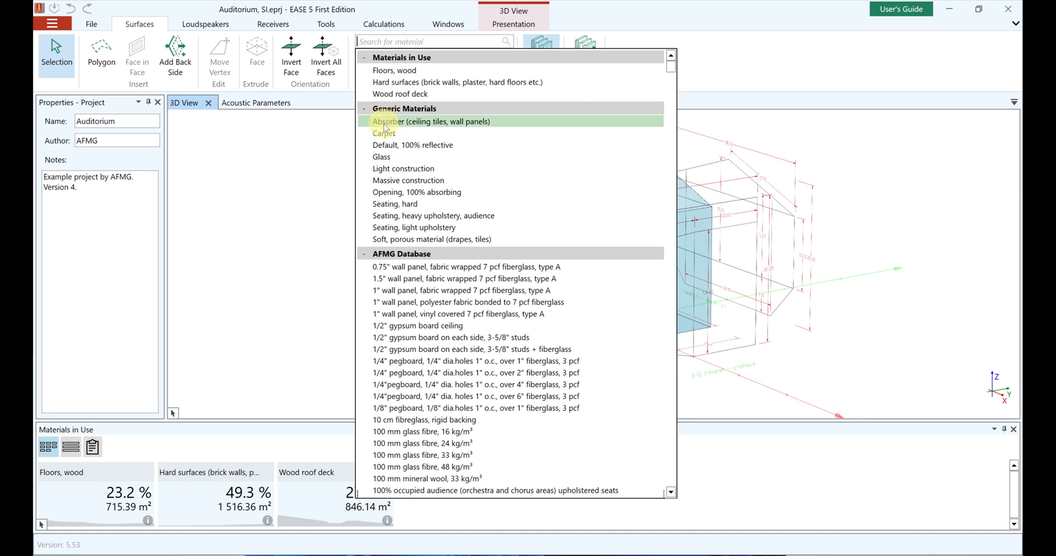
pyautogui.click(364, 254)
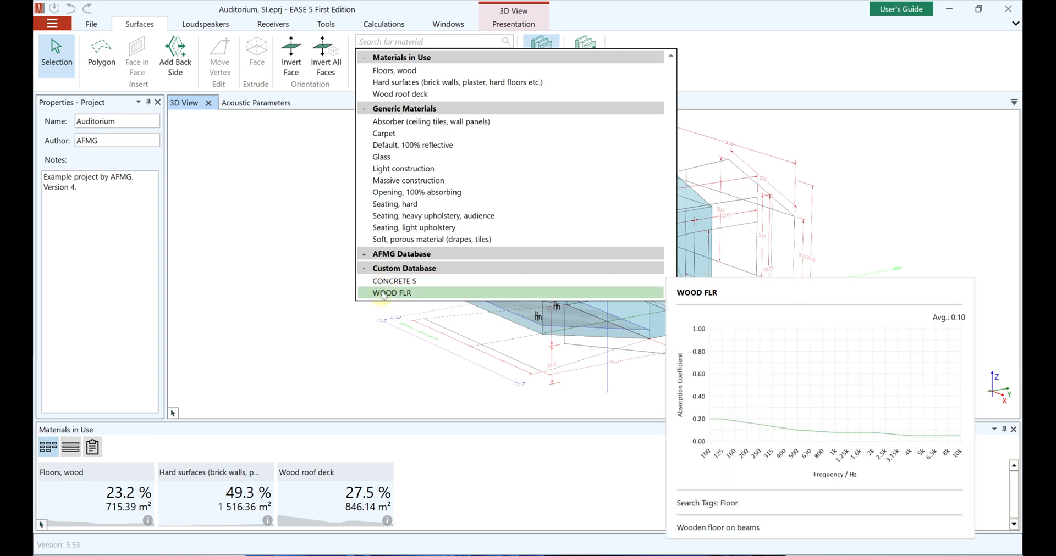
pyautogui.click(541, 57)
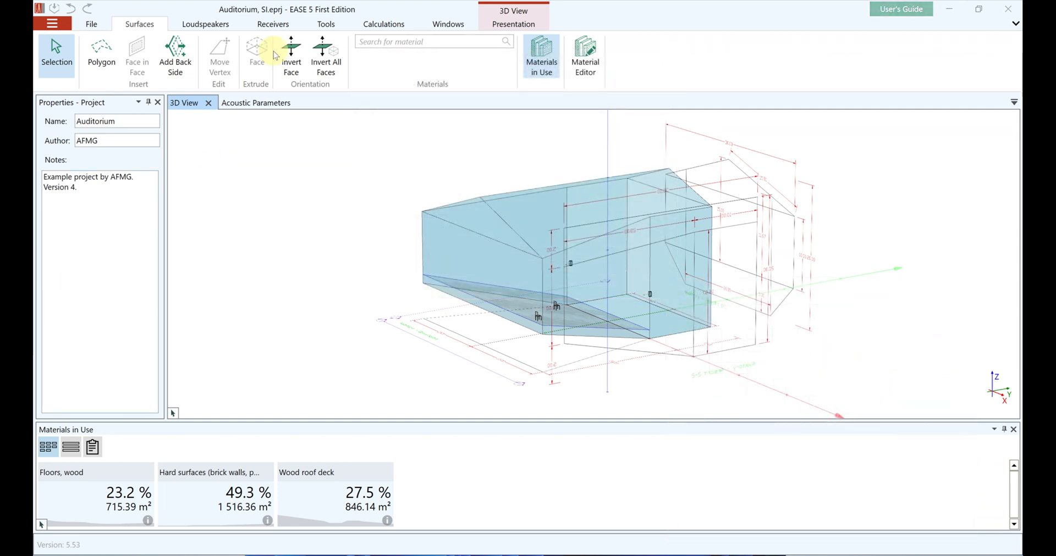
# Step: Create a material labelled Polimide Foam Panels, 2" described by the Cavanaugh/Wilkes acoustics book reference
pyautogui.click(584, 54)
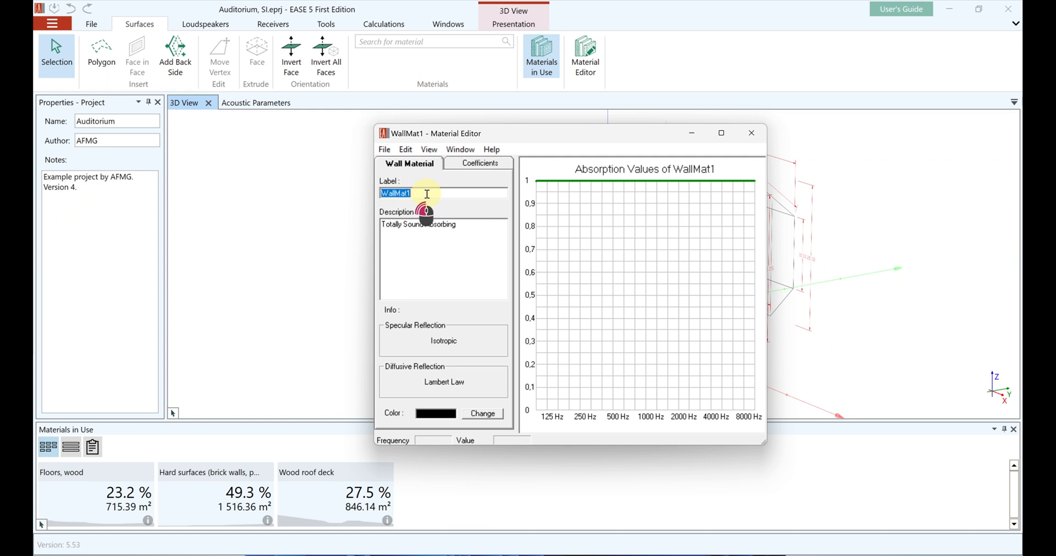
pyautogui.write('Polimide Foam Panels, 2"')
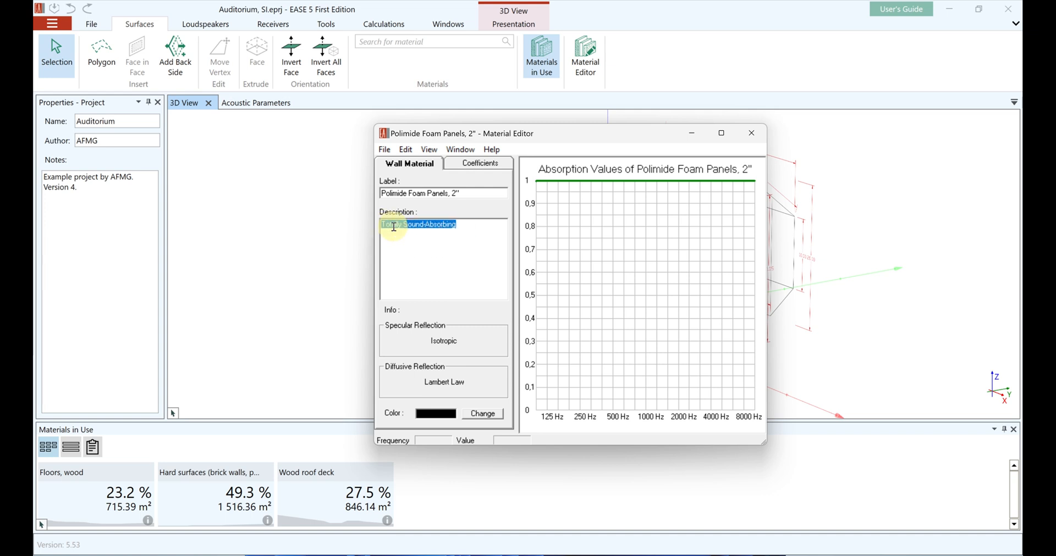
pyautogui.write('William J. Cavanaugh, Joseph A. Wilkes+ Architectural Acoustics - Principles and Practice+ Wiley New York 1999')
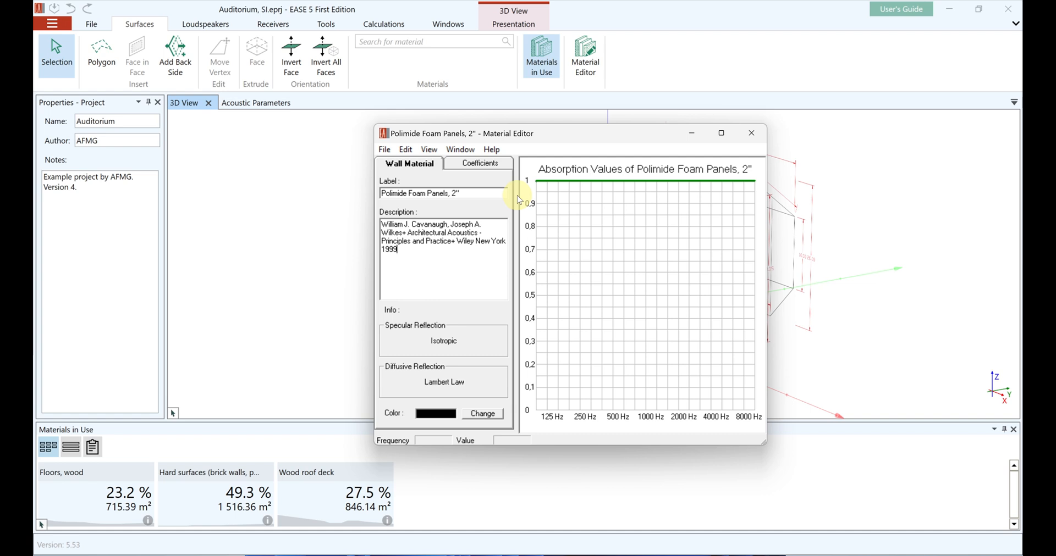
pyautogui.click(480, 162)
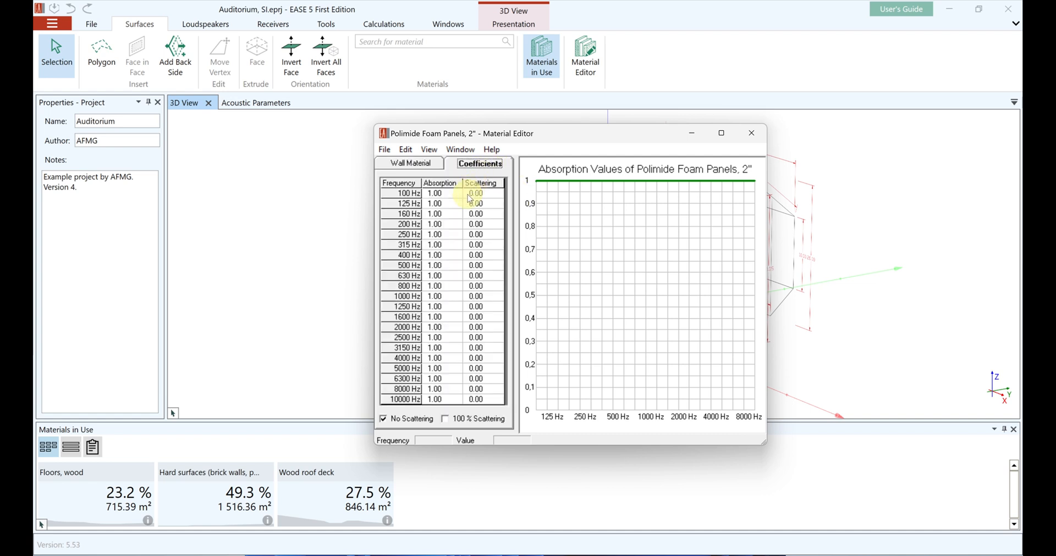
# Step: Enter band absorptions such as 0.51 and interpolate the in-between bands for a 0.23–0.96 curve
pyautogui.click(436, 203)
pyautogui.write('0.2')
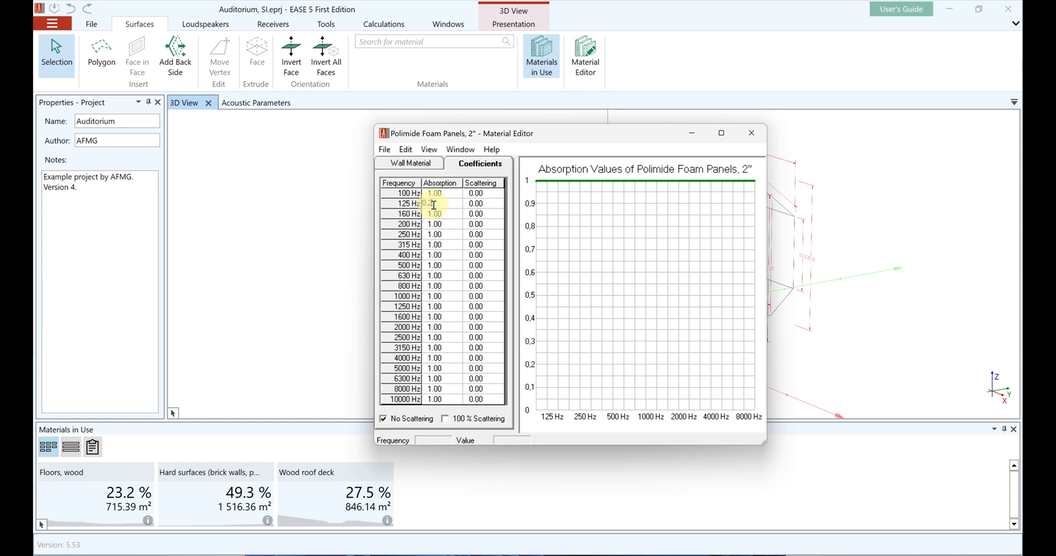
pyautogui.write('0.51')
pyautogui.click(442, 265)
pyautogui.write('0.96')
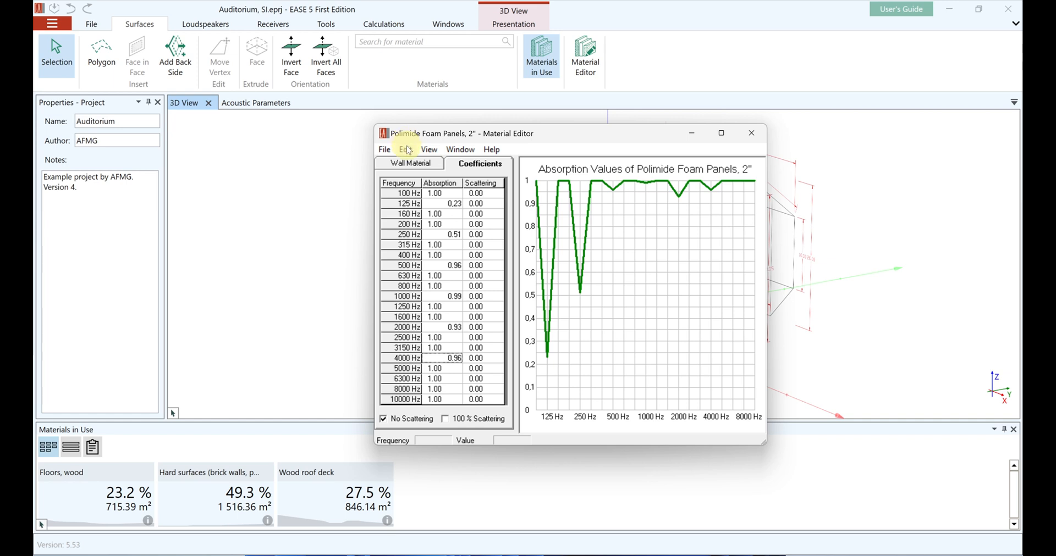
pyautogui.click(406, 149)
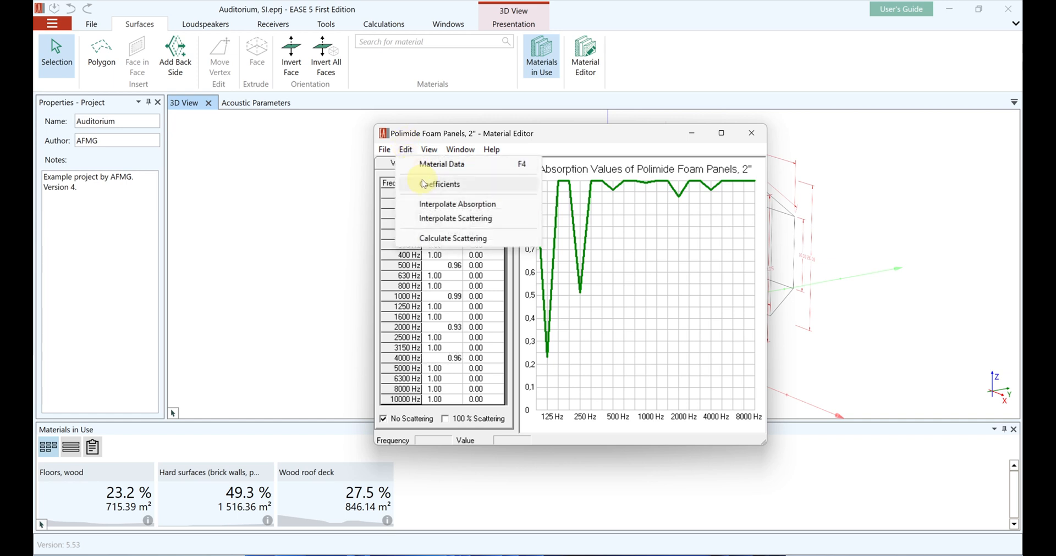
pyautogui.click(452, 237)
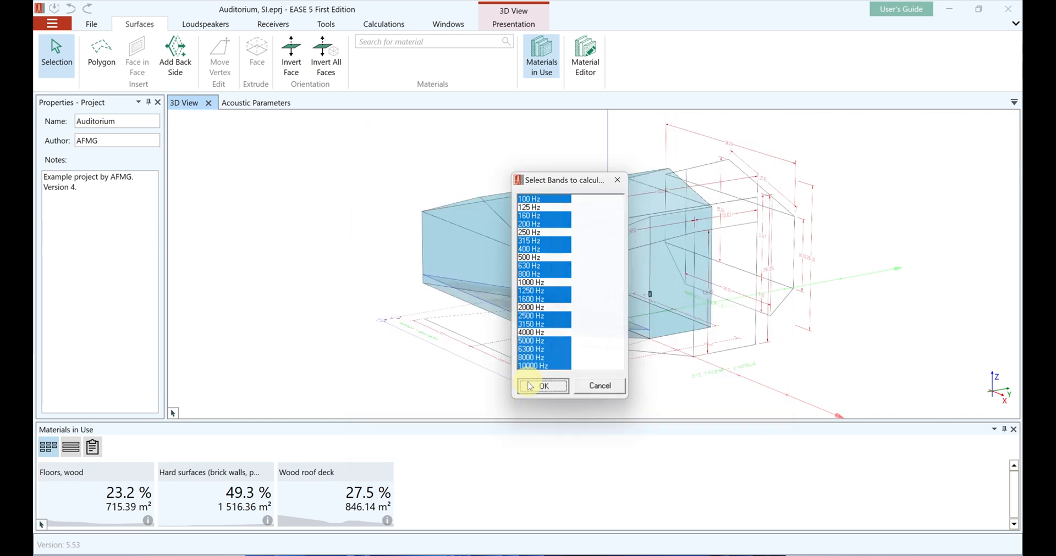
pyautogui.click(542, 385)
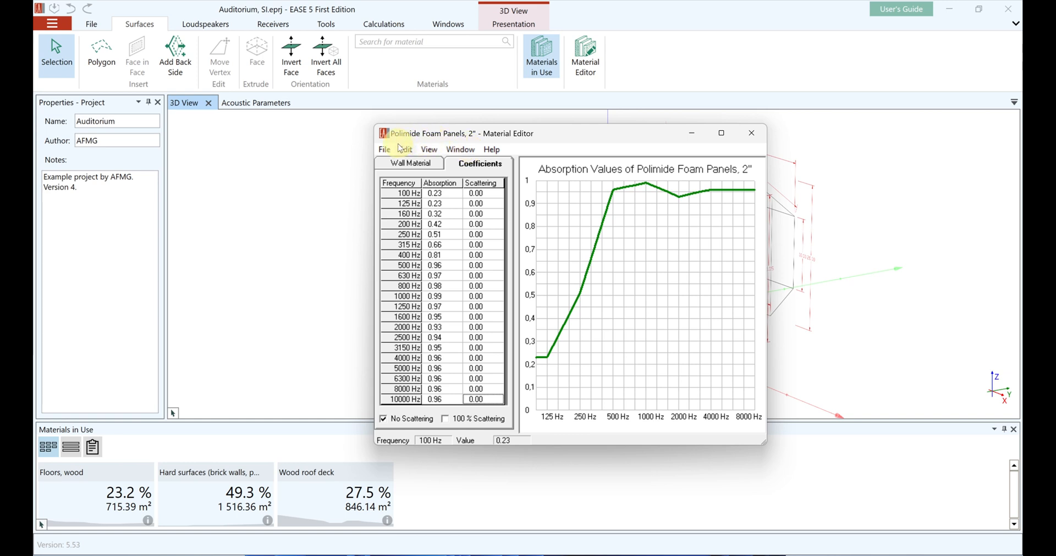
# Step: Save the foam panel material into Custom Materials > Absorber and leave the Material Editor
pyautogui.click(384, 150)
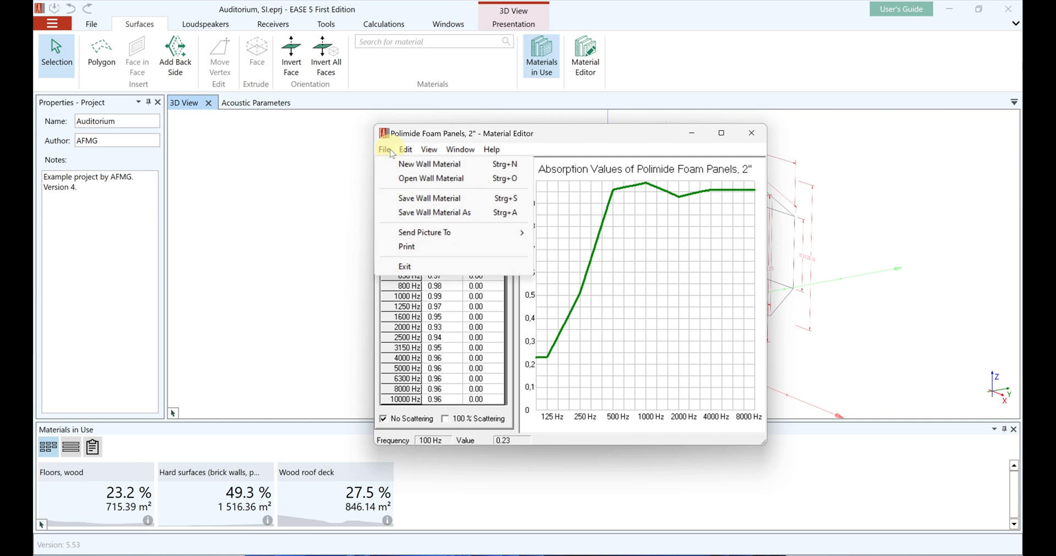
pyautogui.moveTo(415, 198)
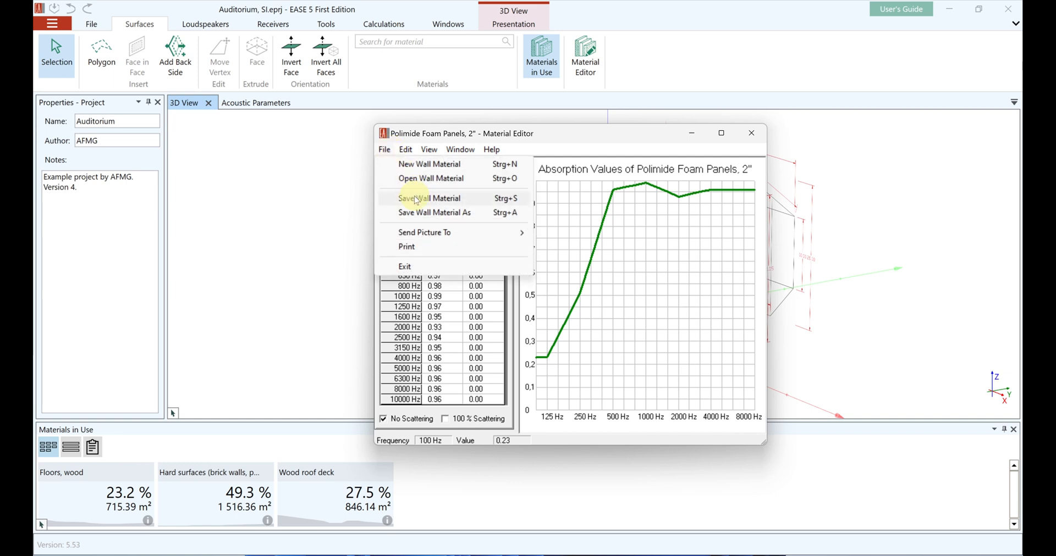
pyautogui.click(429, 198)
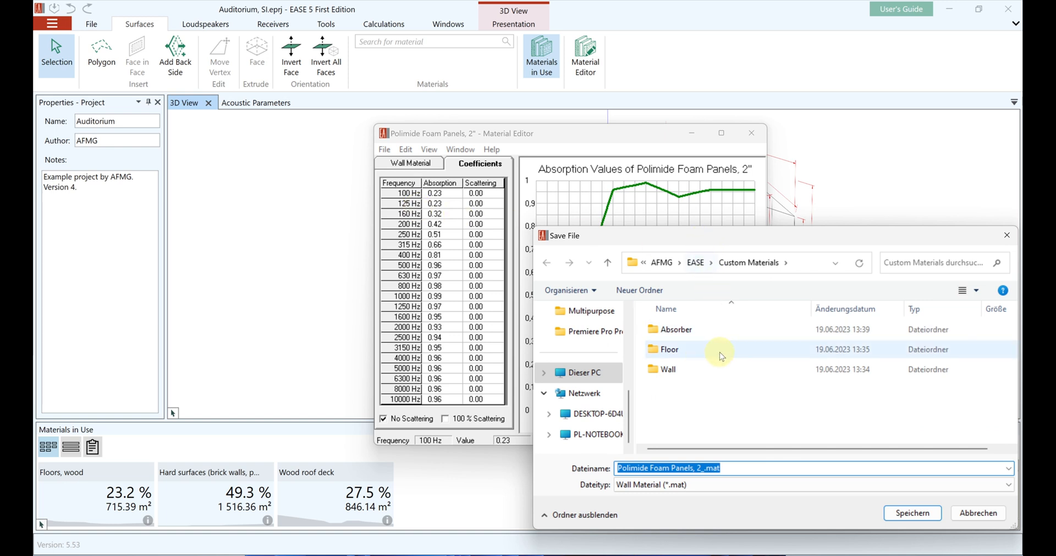
pyautogui.doubleClick(676, 330)
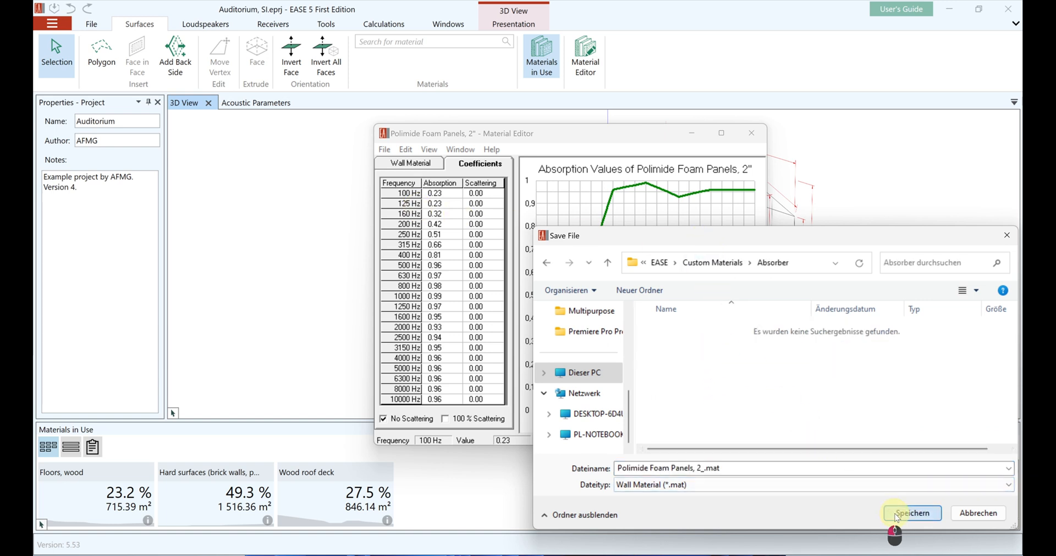
pyautogui.click(911, 514)
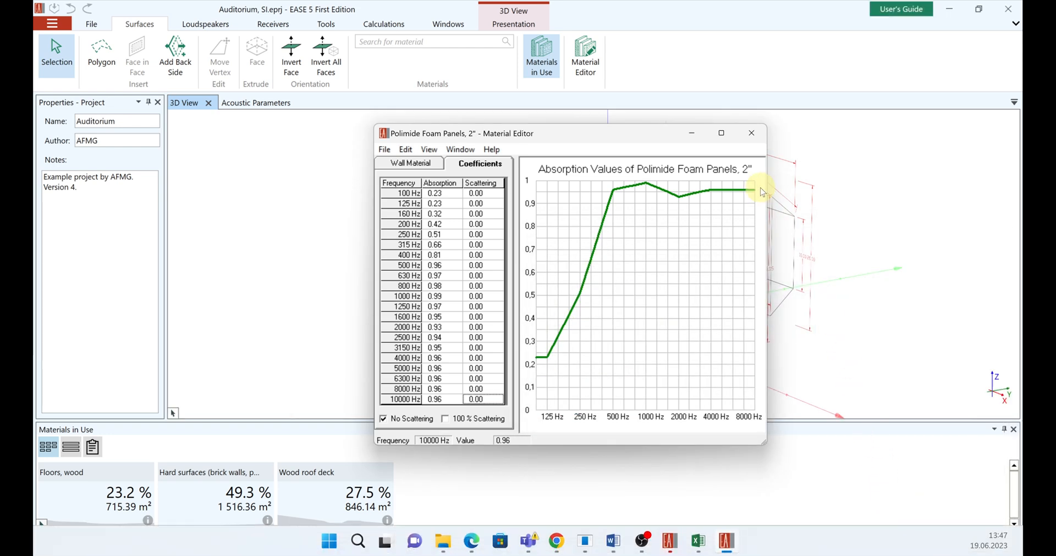
pyautogui.click(751, 133)
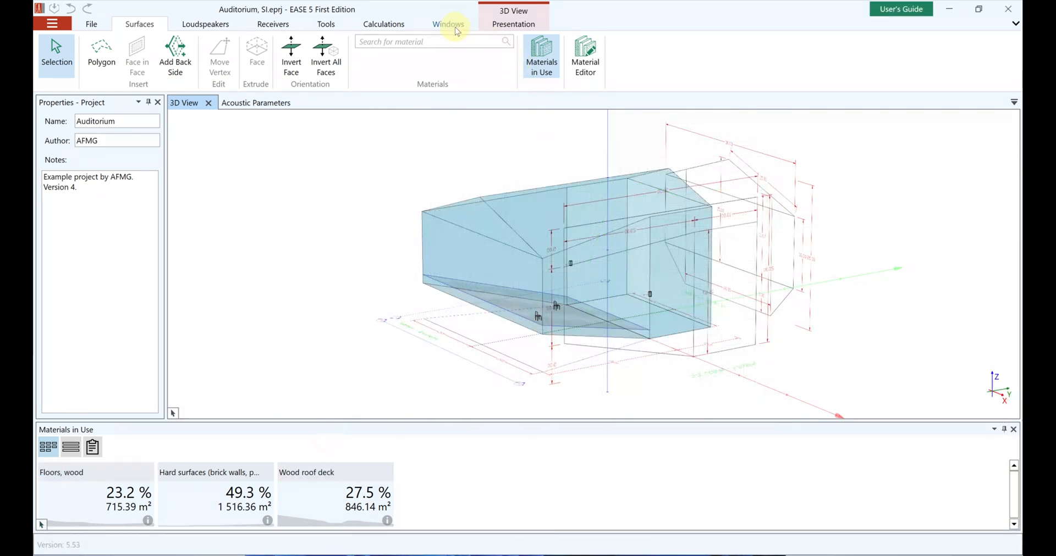
pyautogui.click(431, 41)
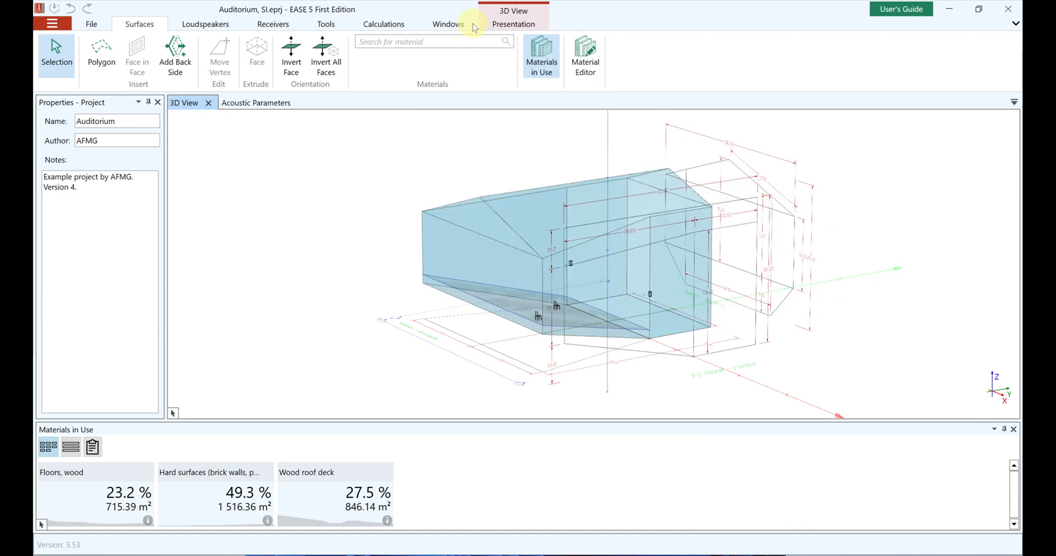
pyautogui.write('ab')
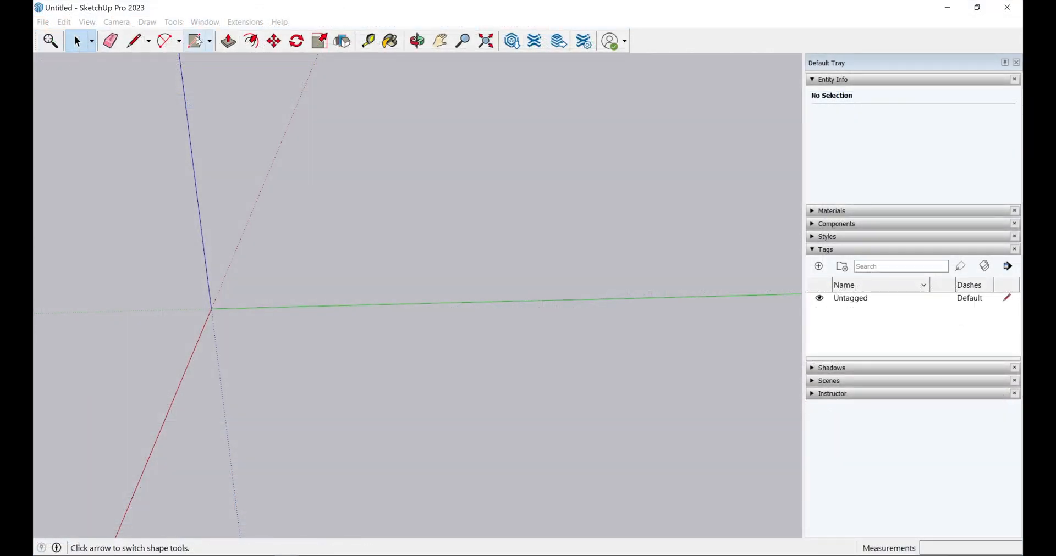
# Step: Draw a floor rectangle from the origin and push/pull it up into a box
pyautogui.click(194, 41)
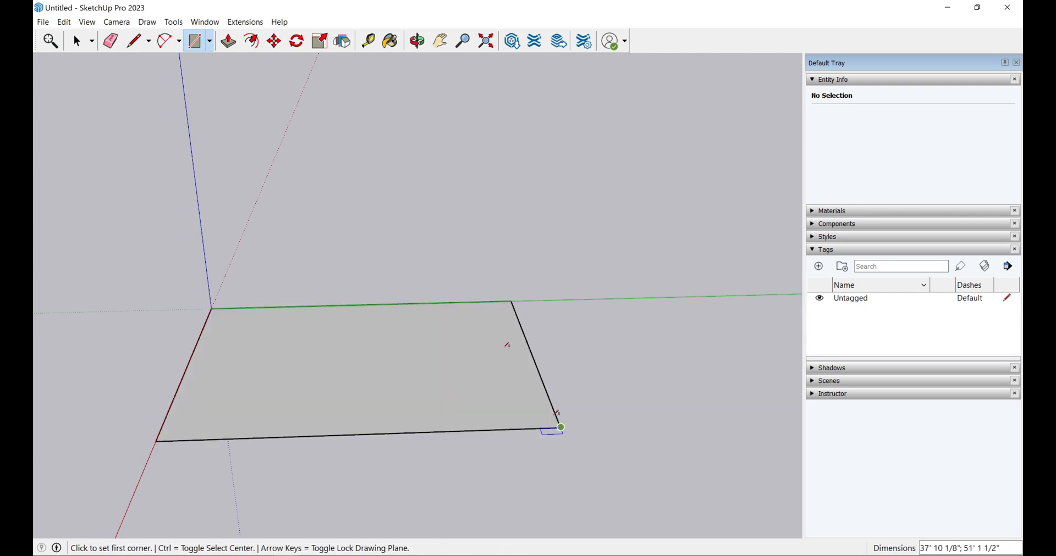
pyautogui.click(228, 41)
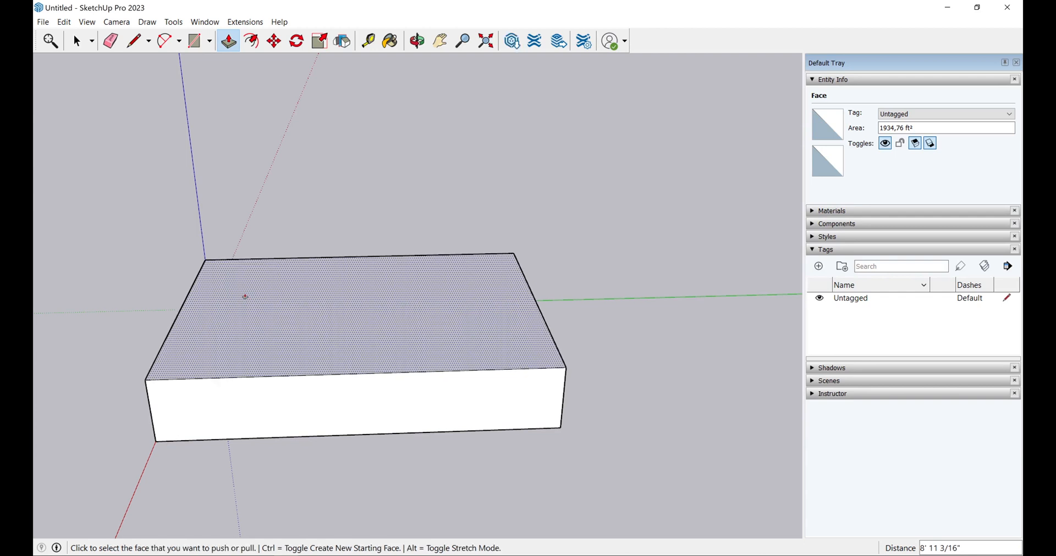
pyautogui.click(76, 41)
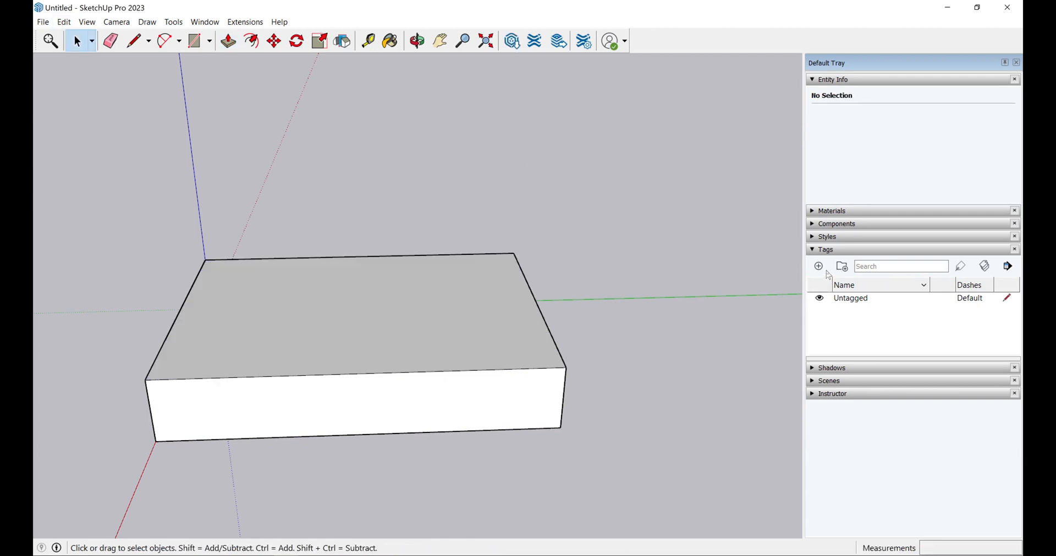
# Step: Add new tags named Roof and Floor in the Tags tray alongside Wall
pyautogui.click(819, 266)
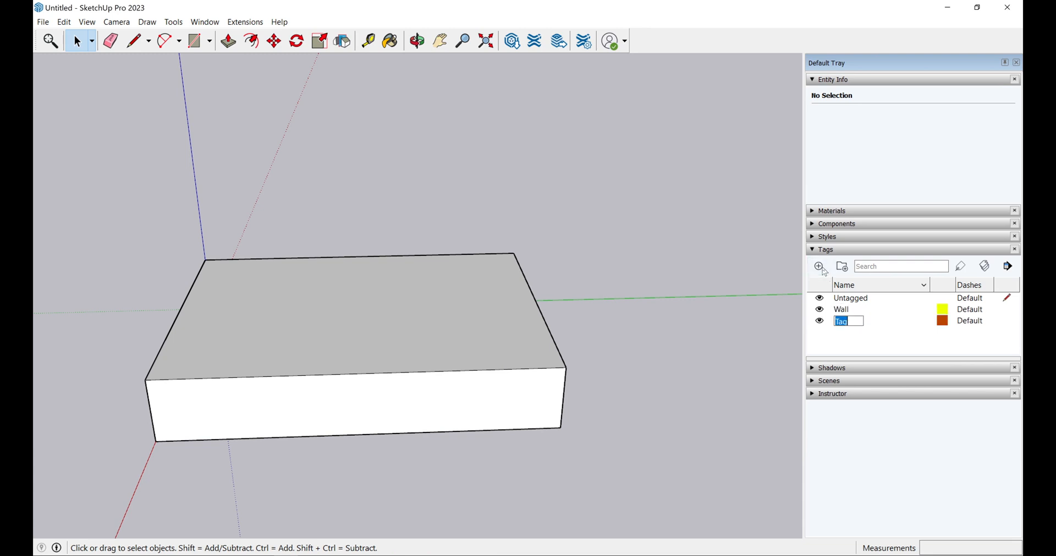
pyautogui.write('Roof')
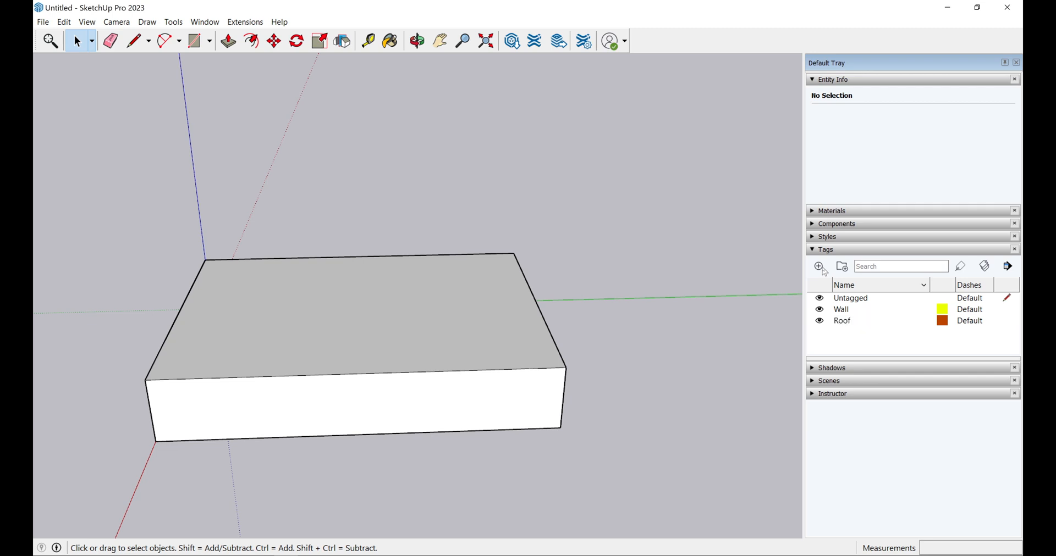
pyautogui.click(818, 268)
pyautogui.write('Floor')
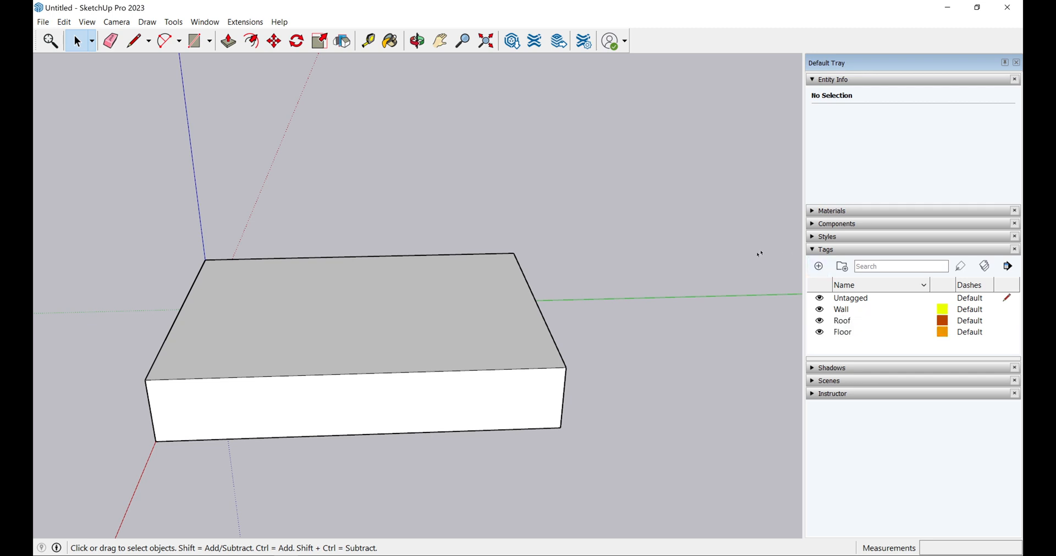
pyautogui.click(350, 310)
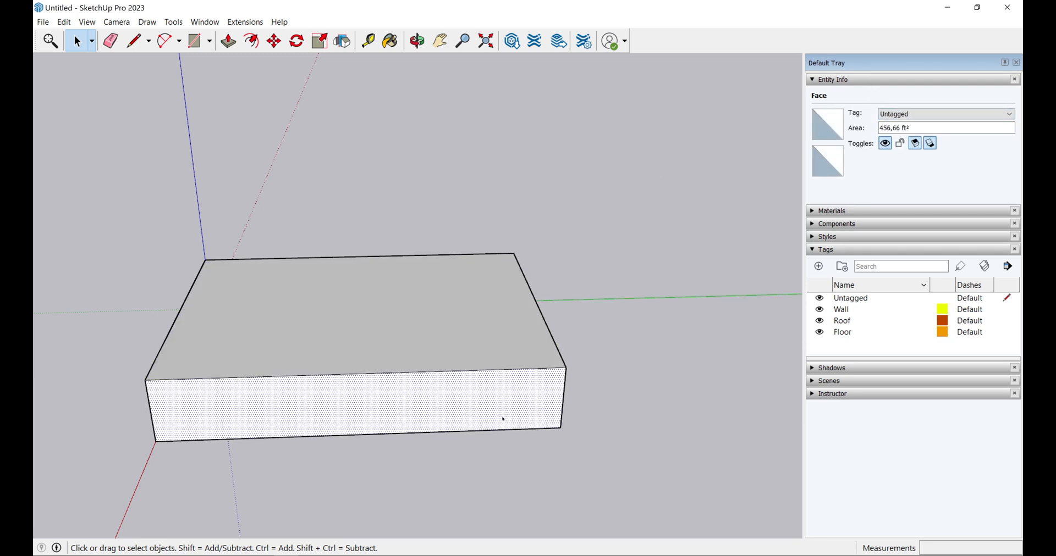
# Step: Give the box's four side faces the Wall tag and its bottom face the Floor tag
pyautogui.click(415, 41)
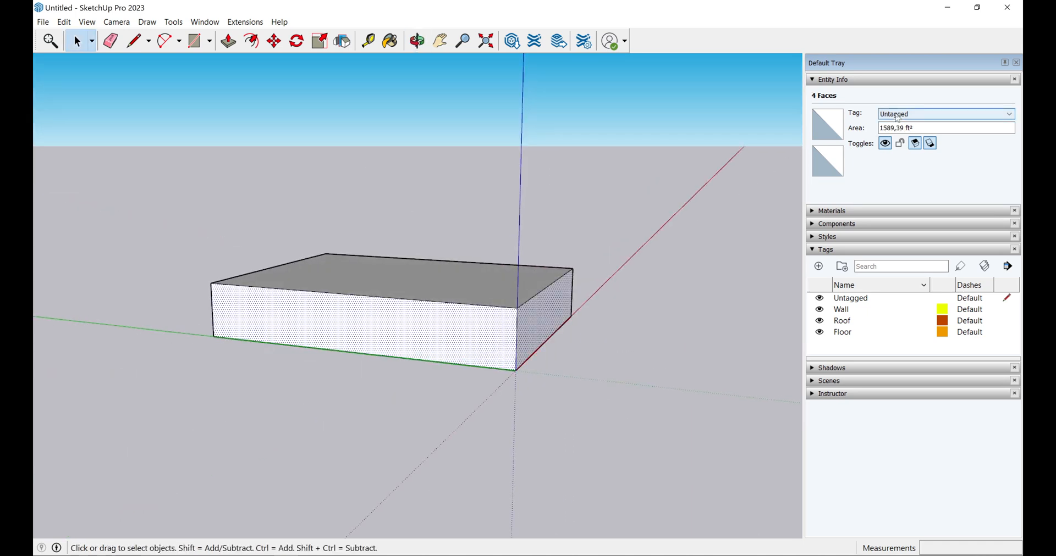
pyautogui.click(942, 113)
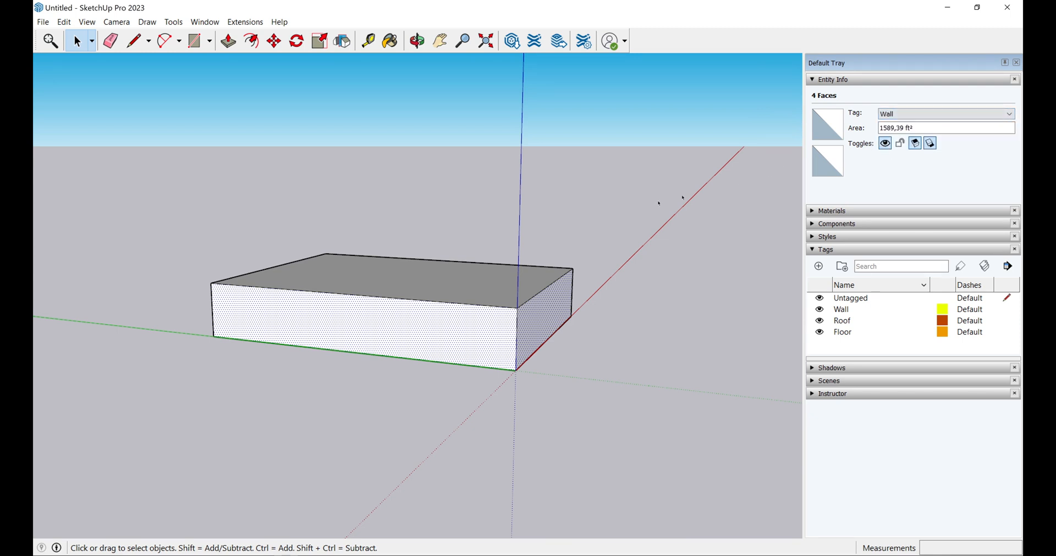
pyautogui.click(416, 41)
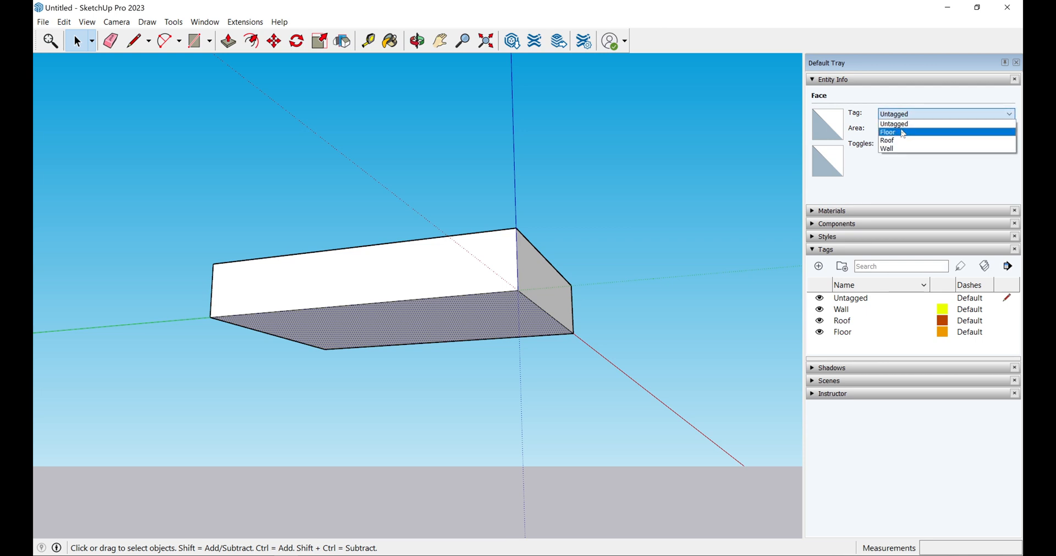
pyautogui.click(277, 160)
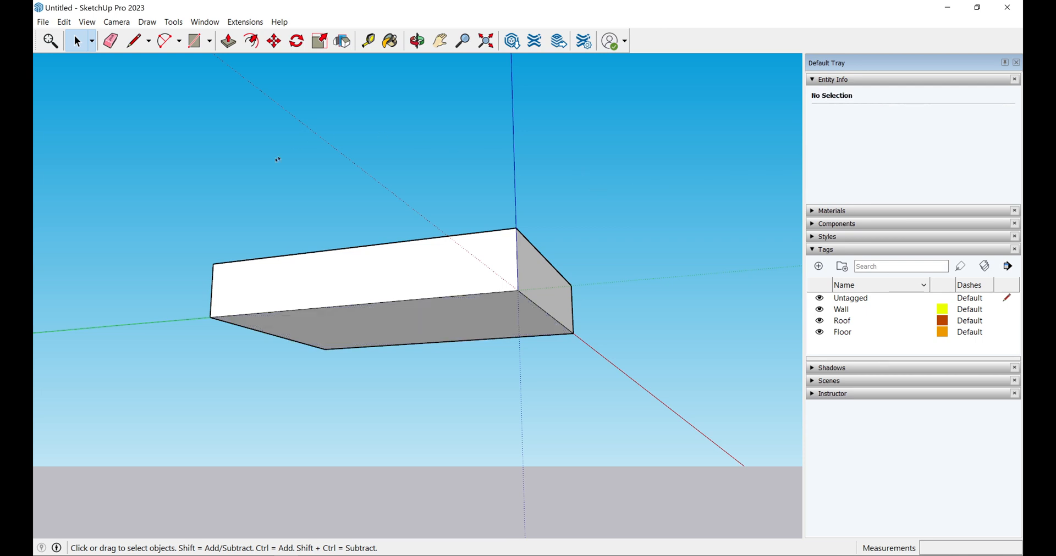
# Step: Export the 3D model as an AutoCAD DWG file named ShoeBox
pyautogui.click(47, 41)
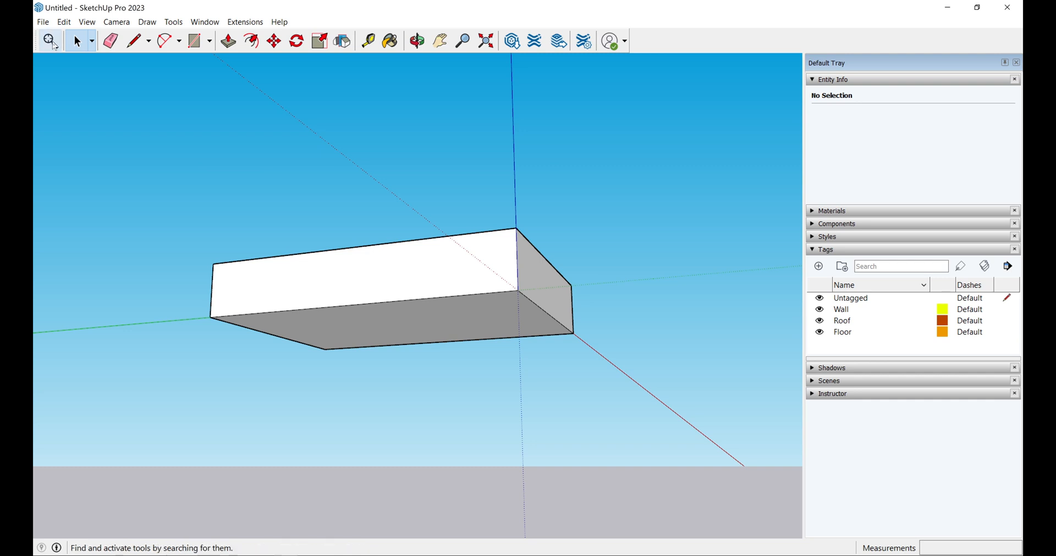
pyautogui.click(42, 22)
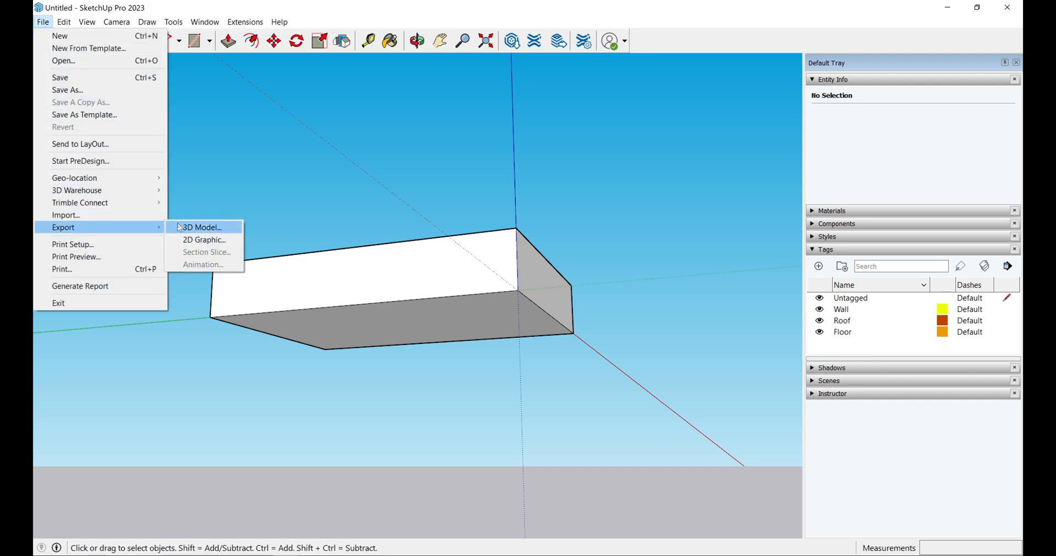
pyautogui.click(200, 227)
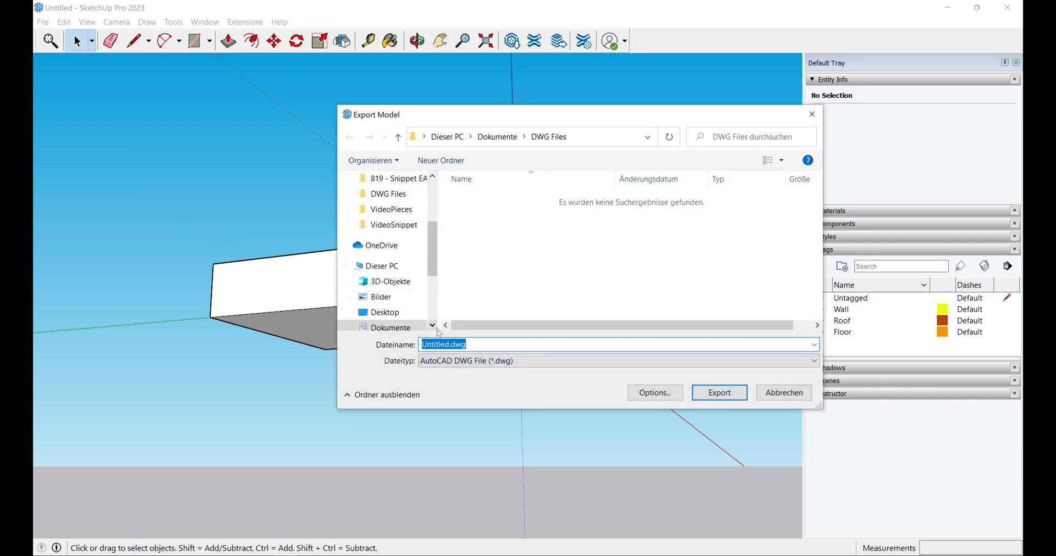
pyautogui.write('ShoeBox')
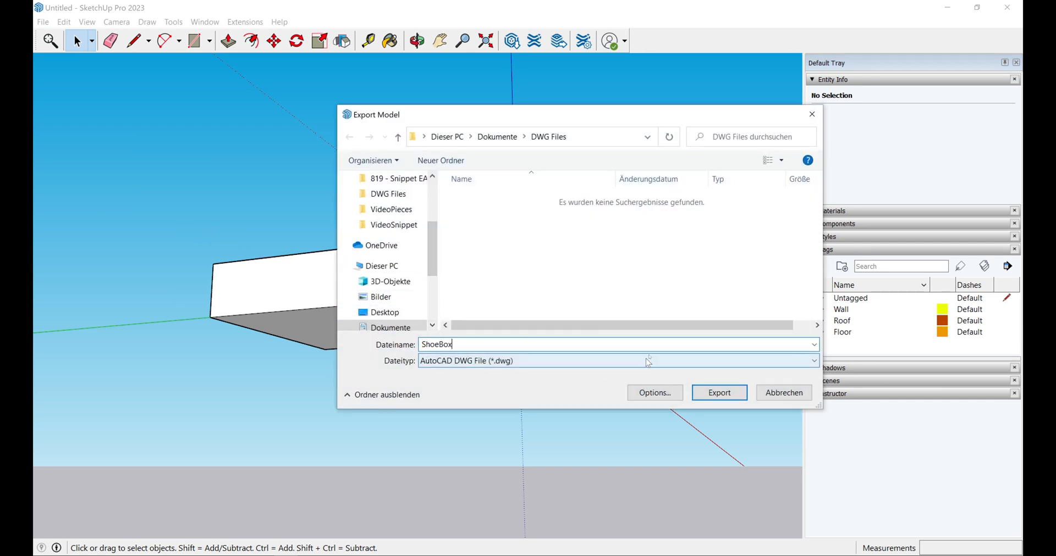
pyautogui.click(718, 392)
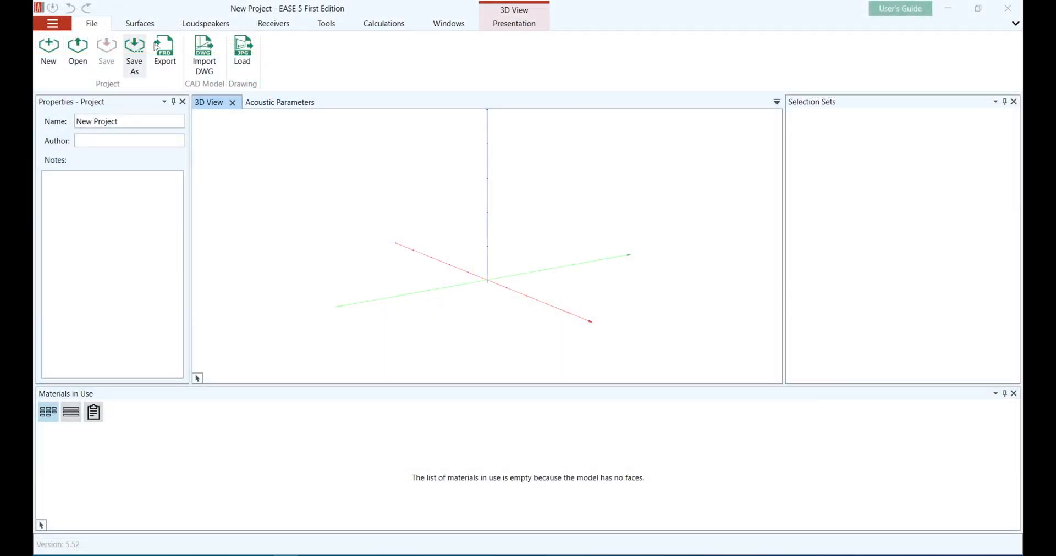
# Step: Import the ShoeBox drawing and search materials for 'floor' then 'roof', assigning Wood roof deck
pyautogui.click(204, 53)
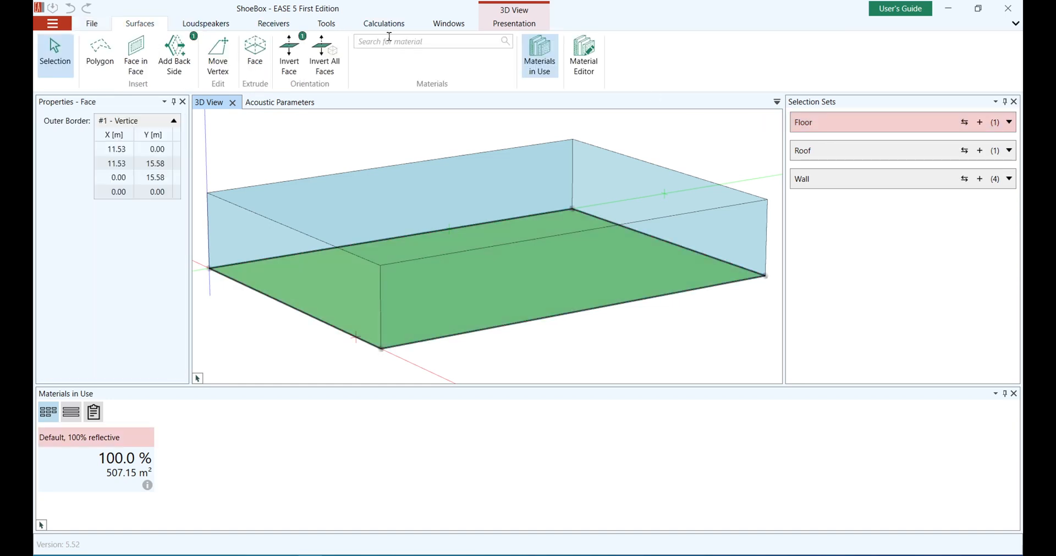
pyautogui.click(431, 41)
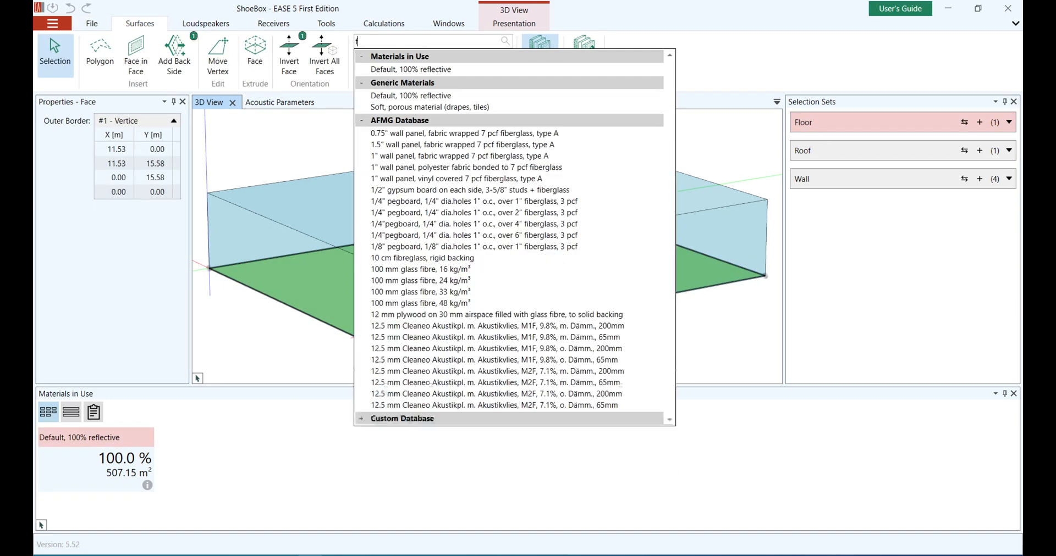
pyautogui.write('floor')
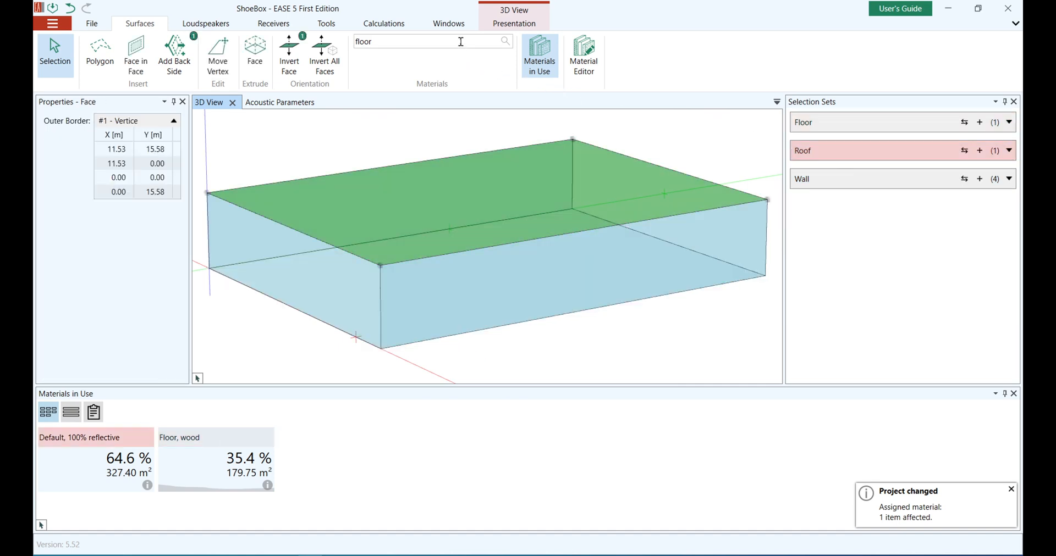
pyautogui.click(431, 41)
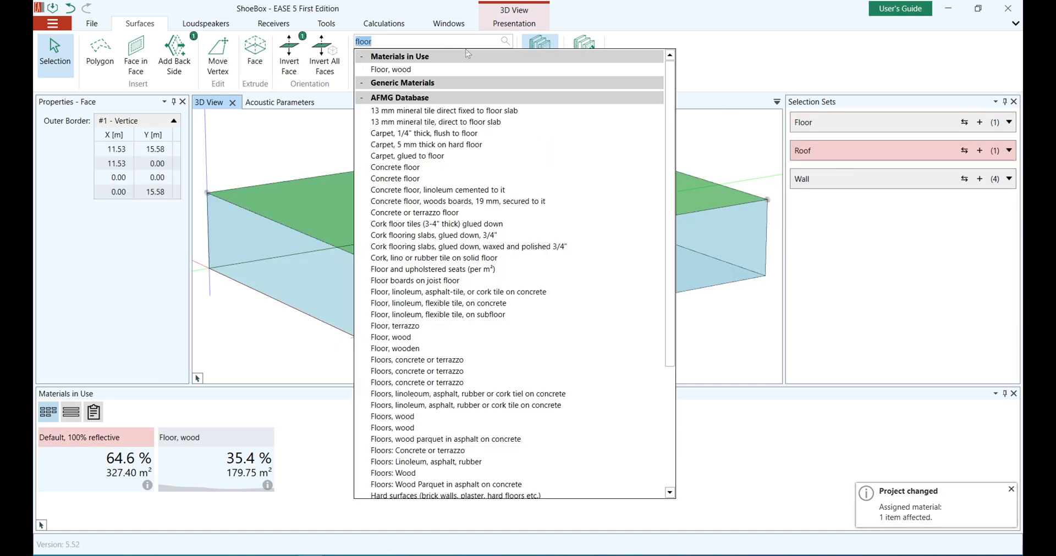
pyautogui.write('roof')
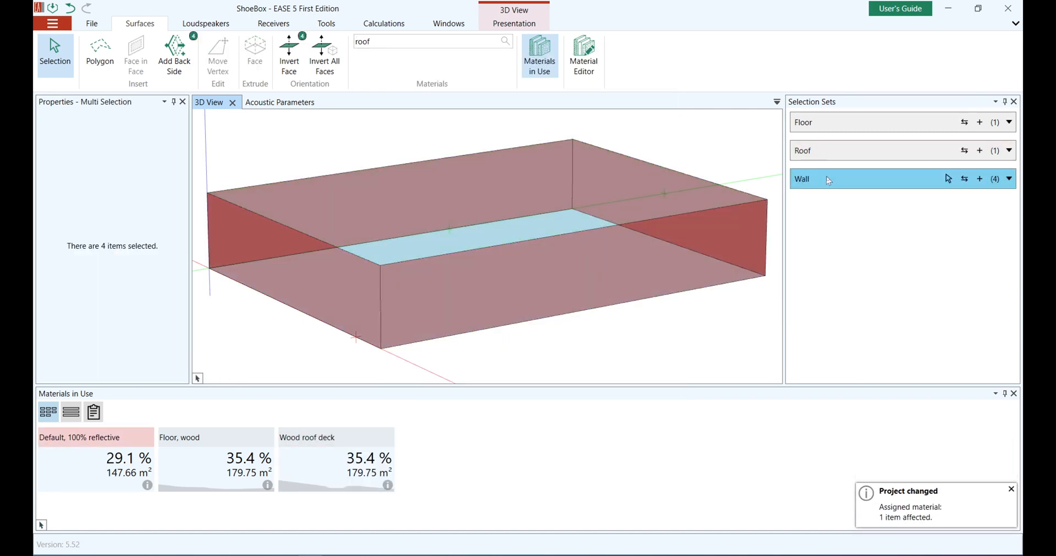
# Step: Search the material list for 'wall' to find a material for the four walls
pyautogui.click(431, 41)
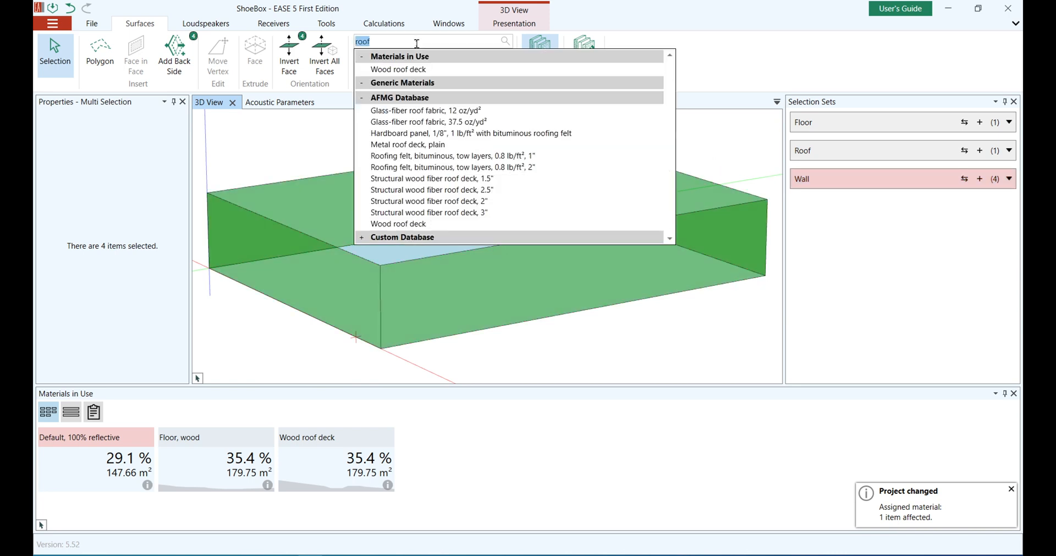
pyautogui.write('wall')
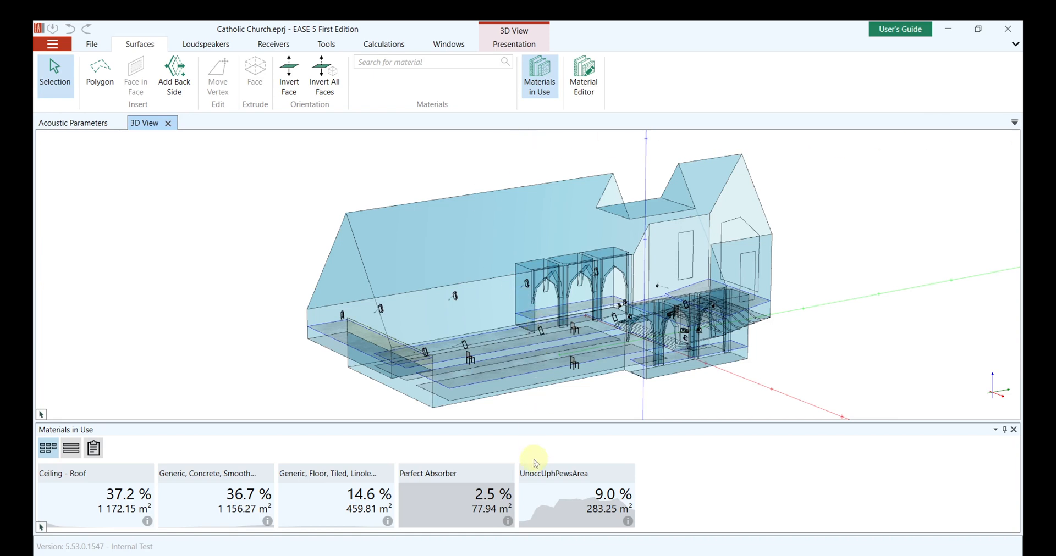
# Step: Highlight the UnoccUphPewsArea pews in the Catholic Church model and switch to Calculations
pyautogui.click(552, 474)
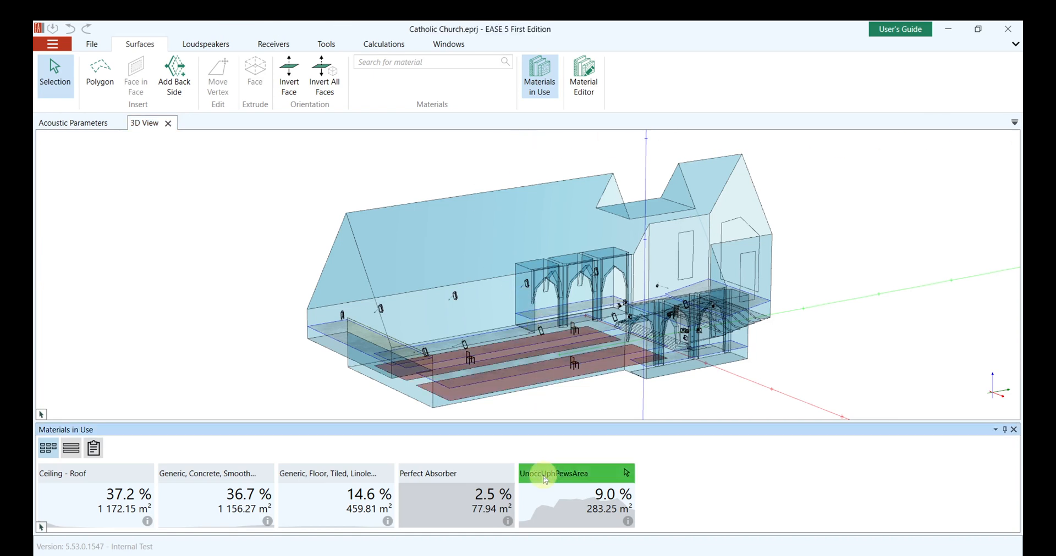
pyautogui.moveTo(628, 525)
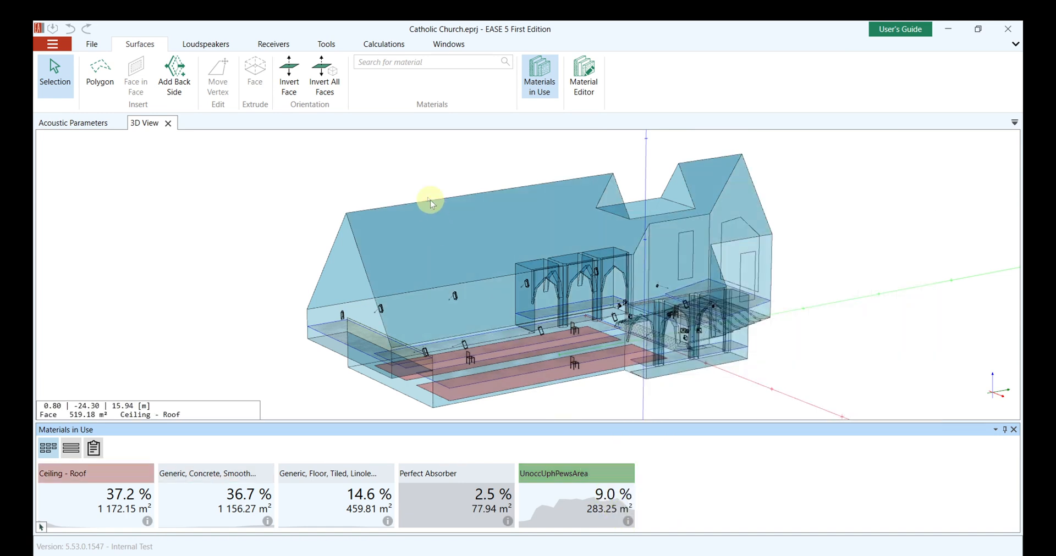
pyautogui.click(383, 44)
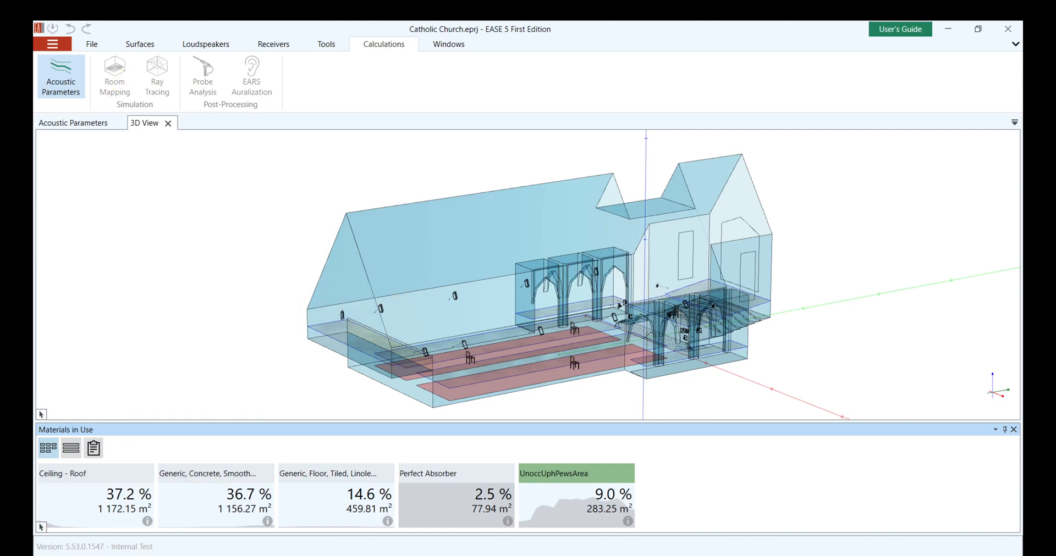
# Step: Set up a Room Mapping calculation of type AURA with all loudspeakers included
pyautogui.click(114, 77)
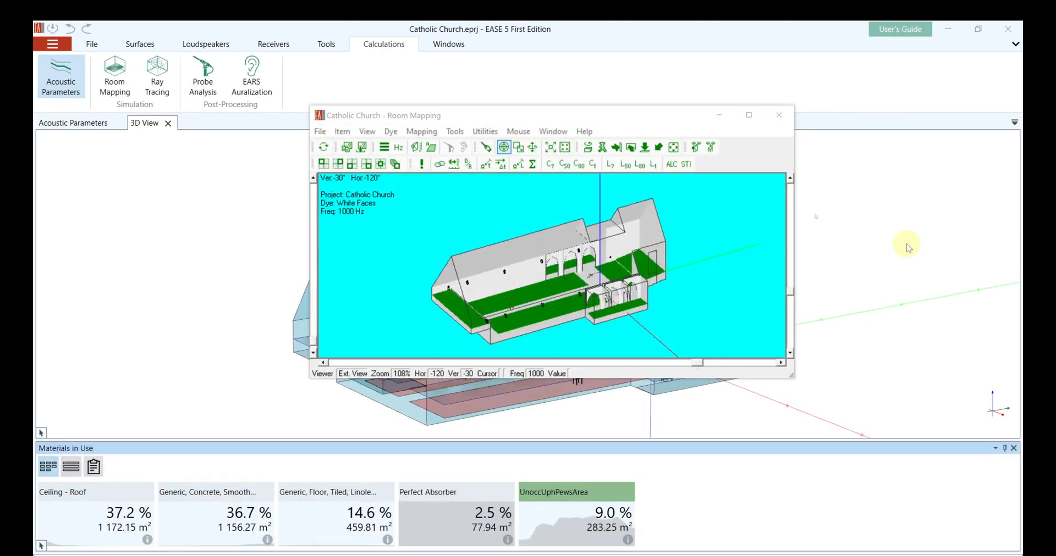
pyautogui.click(421, 131)
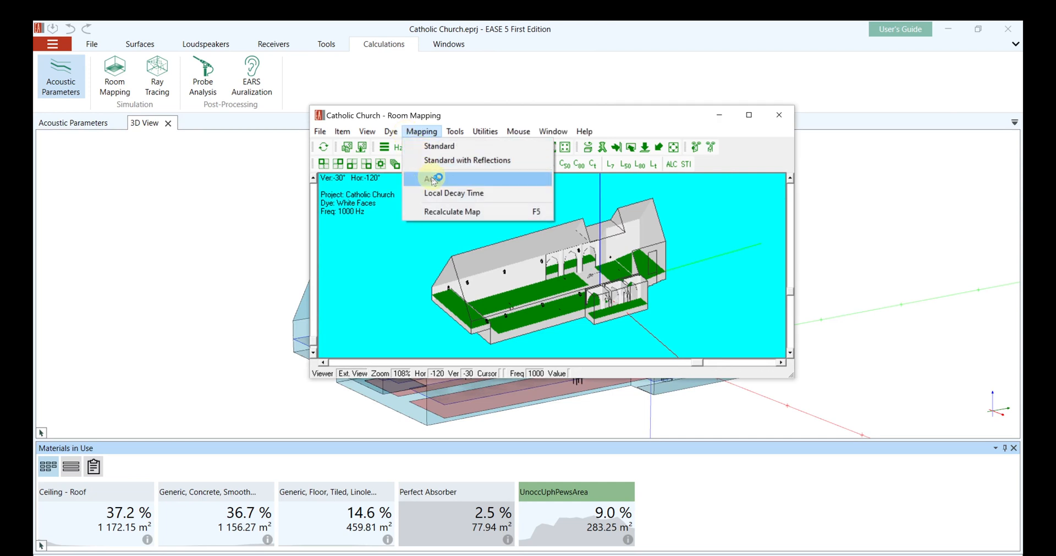
pyautogui.click(433, 178)
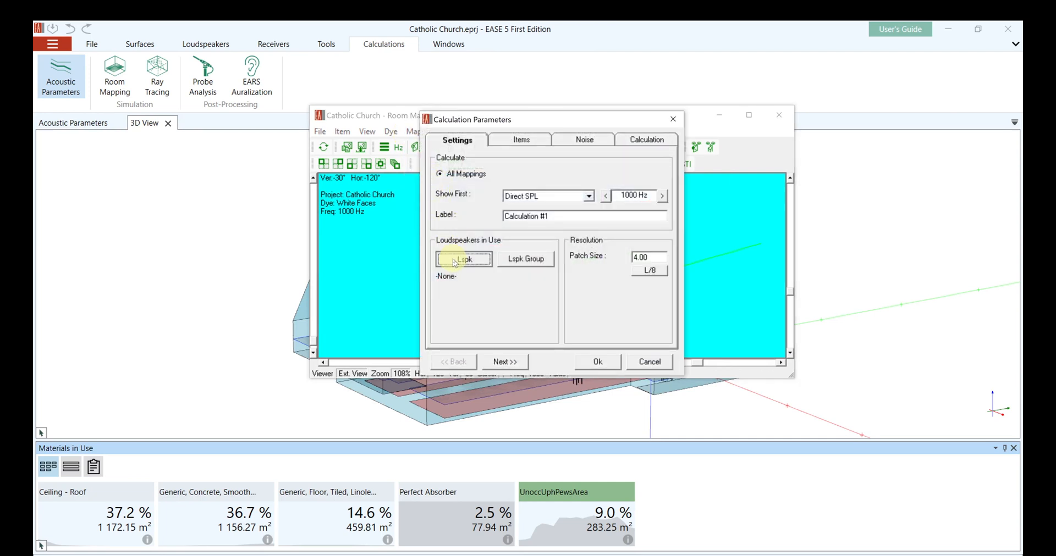
pyautogui.click(463, 258)
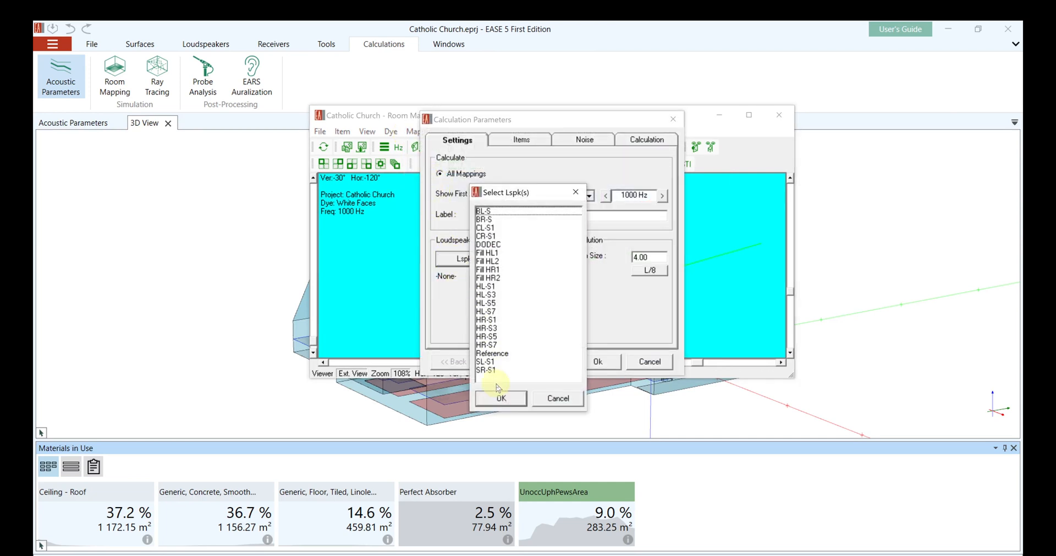
pyautogui.click(500, 398)
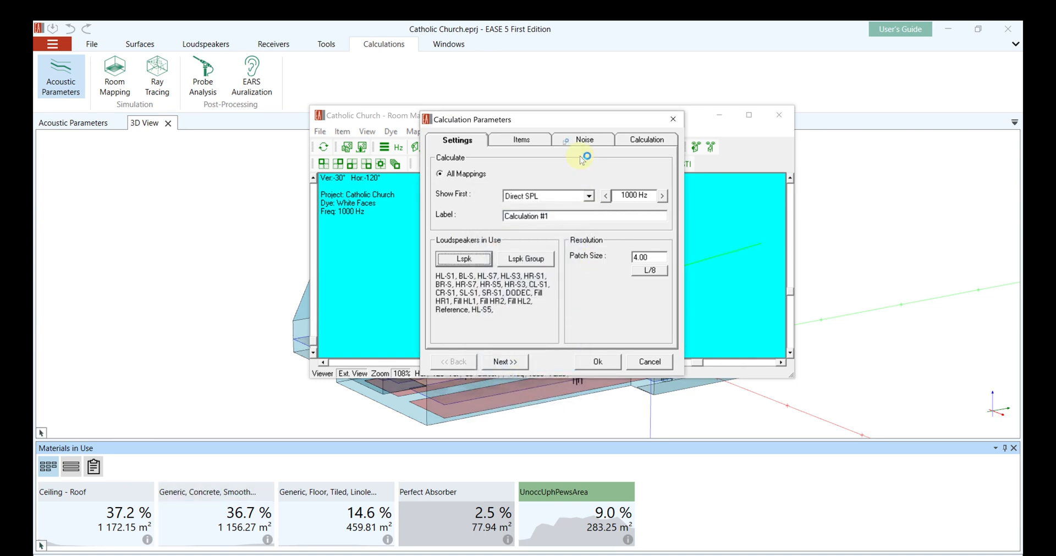
# Step: Review Noise and Calculation parameters, run the simulation and finish combining the loudspeakers
pyautogui.click(584, 140)
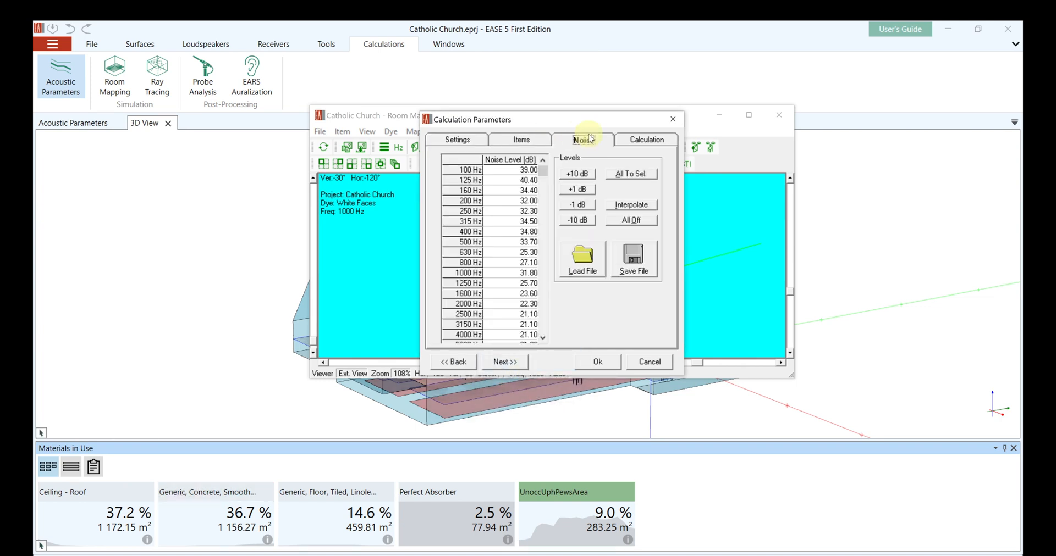
pyautogui.click(647, 140)
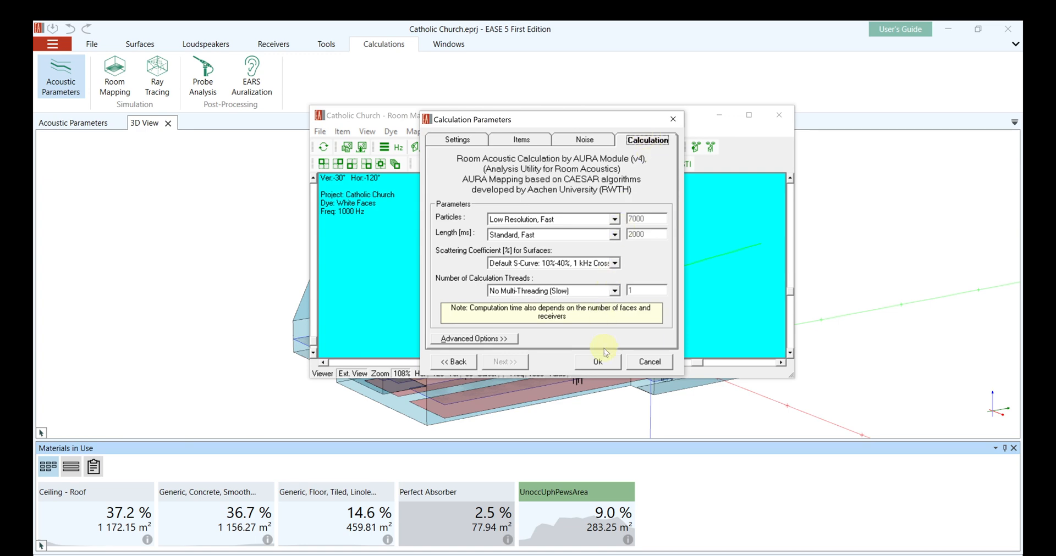
pyautogui.click(596, 362)
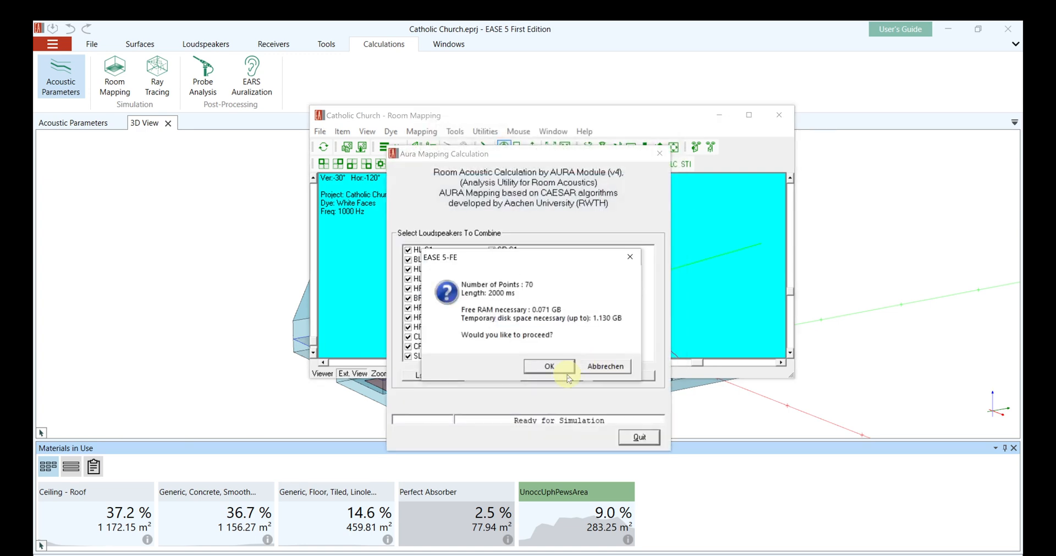
pyautogui.click(549, 366)
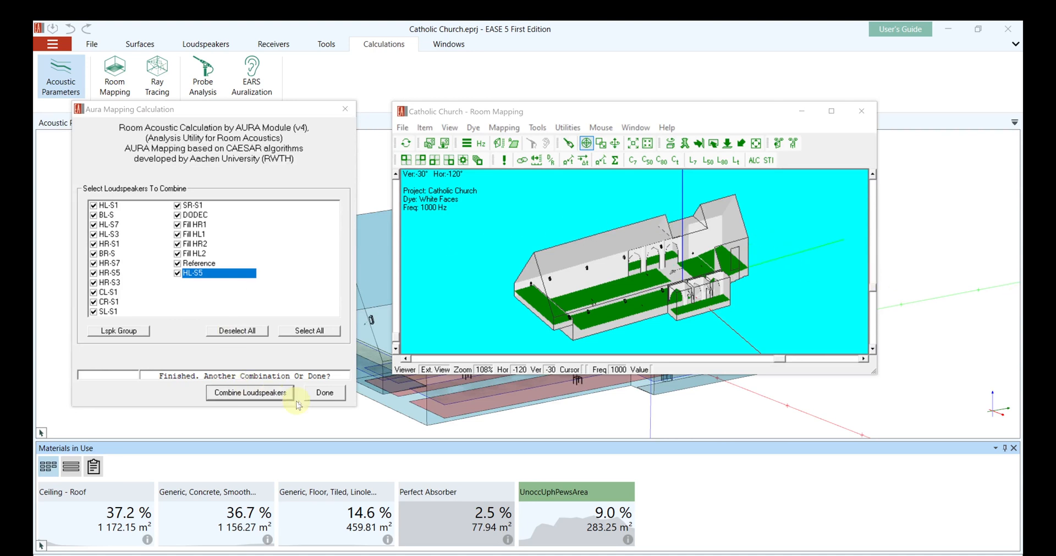
pyautogui.click(323, 393)
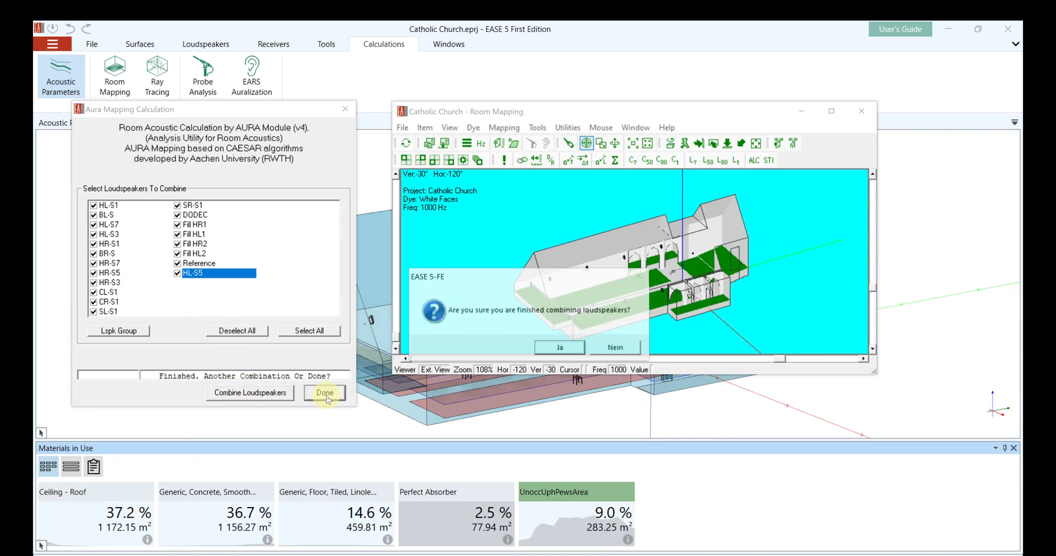
pyautogui.click(558, 347)
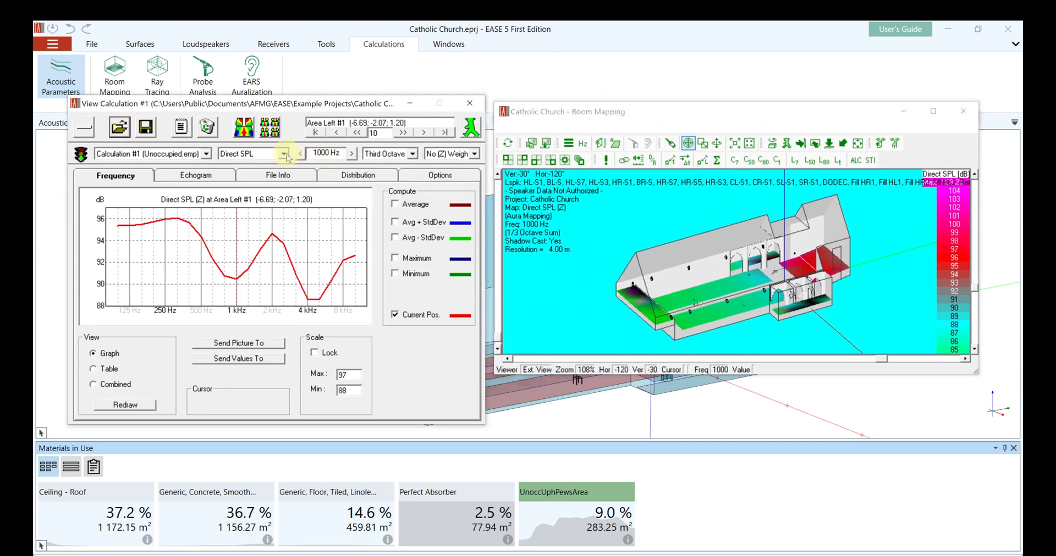
# Step: Choose the Direct SPL result to display for calculation #1's room map
pyautogui.click(283, 154)
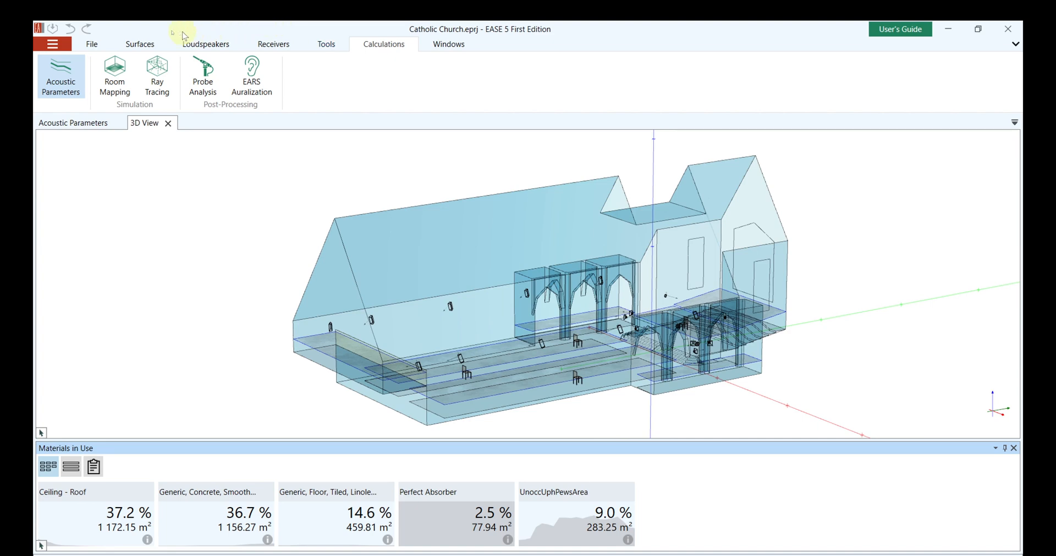
# Step: Assign Audience, seats fully occupied to the pews on Surfaces, then return to Calculations
pyautogui.click(140, 44)
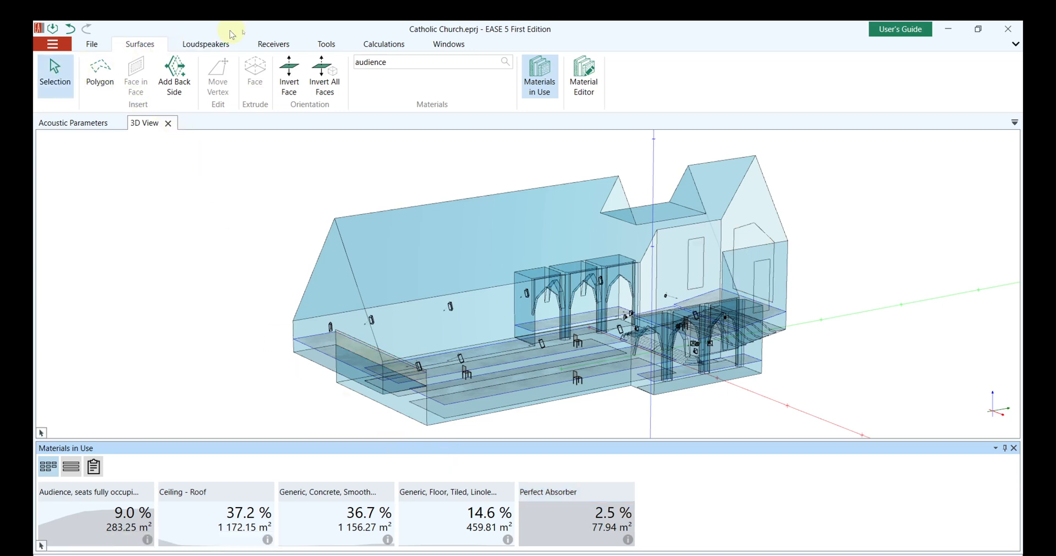
pyautogui.click(383, 44)
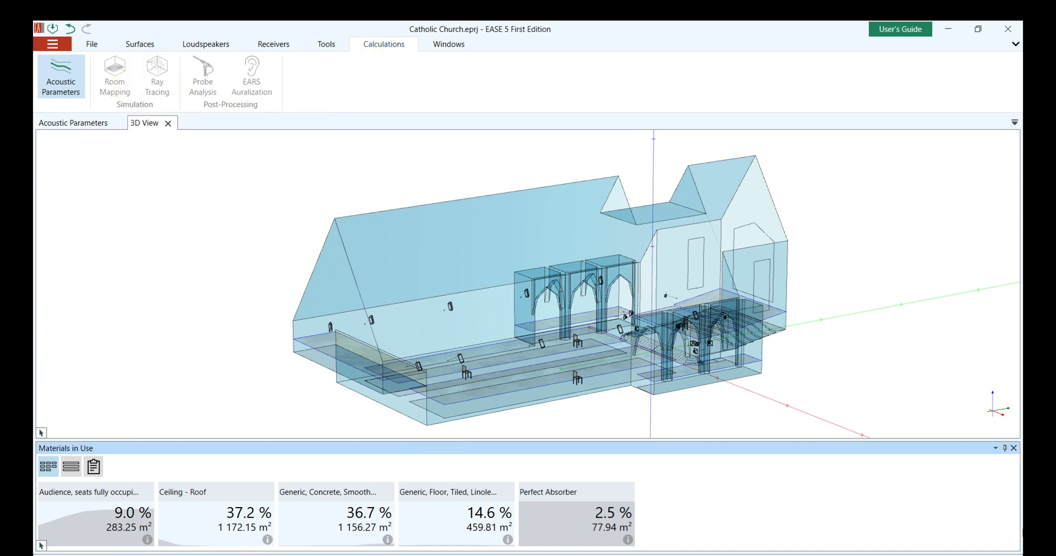
# Step: Arrange the two T20 Room Mapping windows side by side and set the mouse mode to Print Value
pyautogui.click(115, 75)
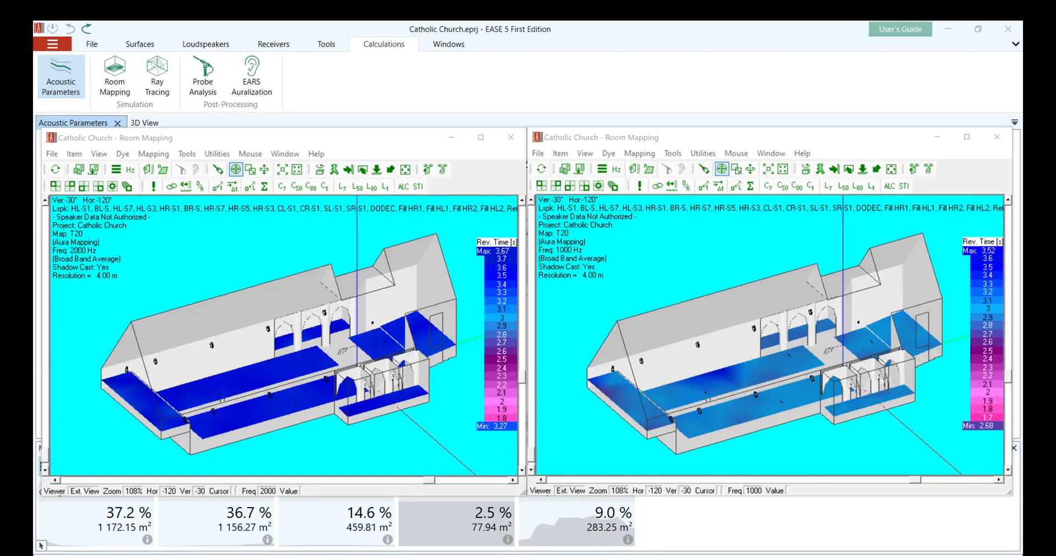
pyautogui.moveTo(861, 498)
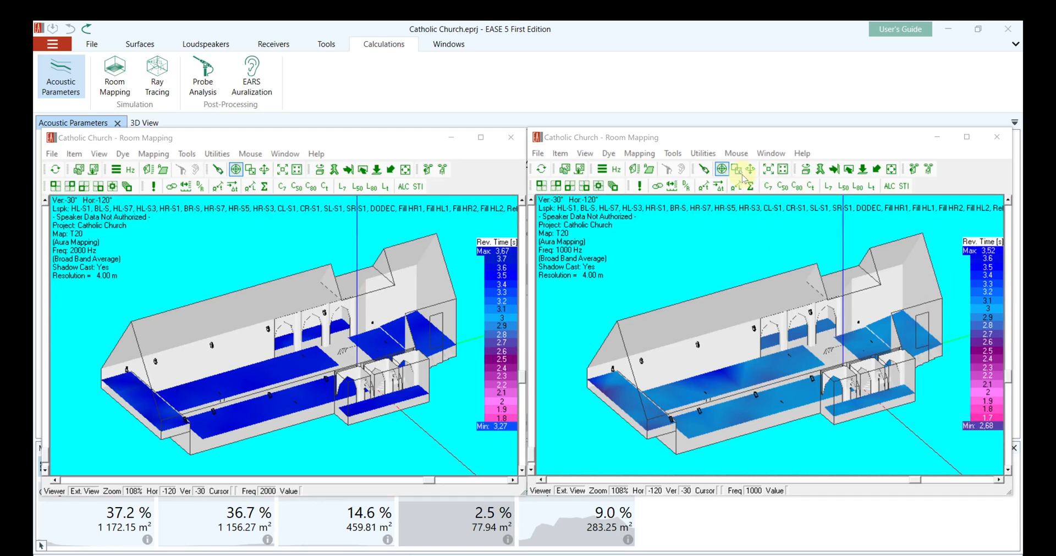
pyautogui.click(736, 153)
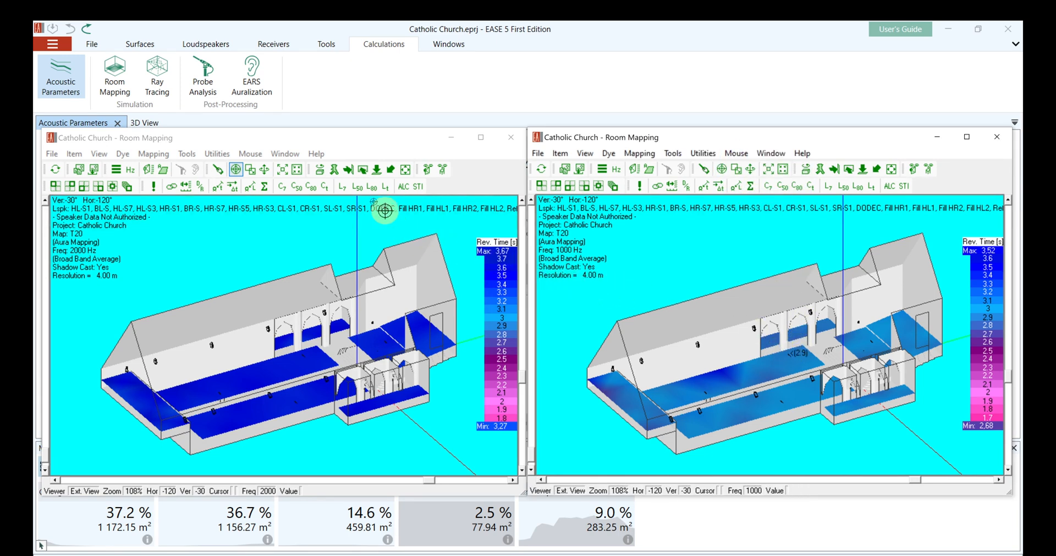
pyautogui.click(250, 154)
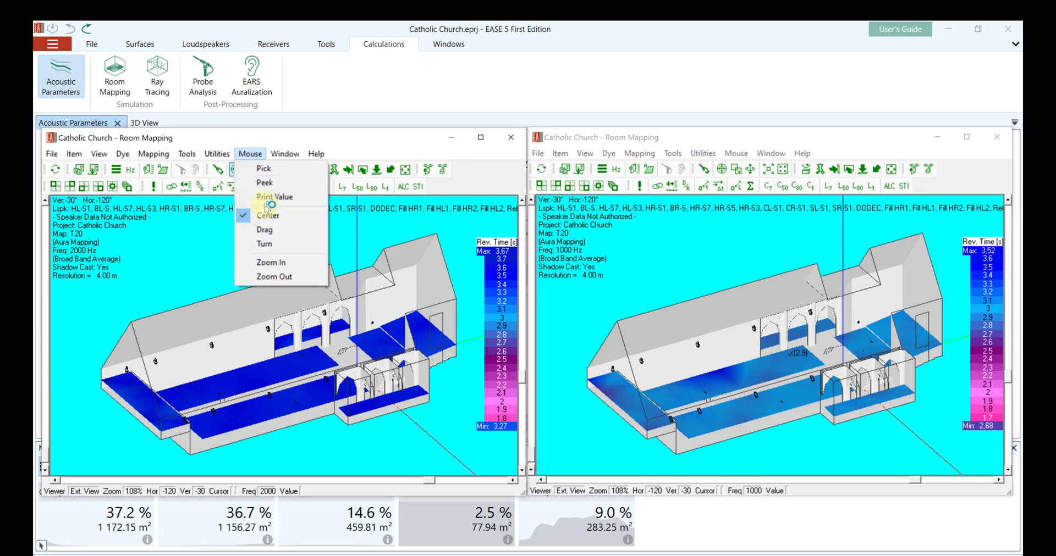